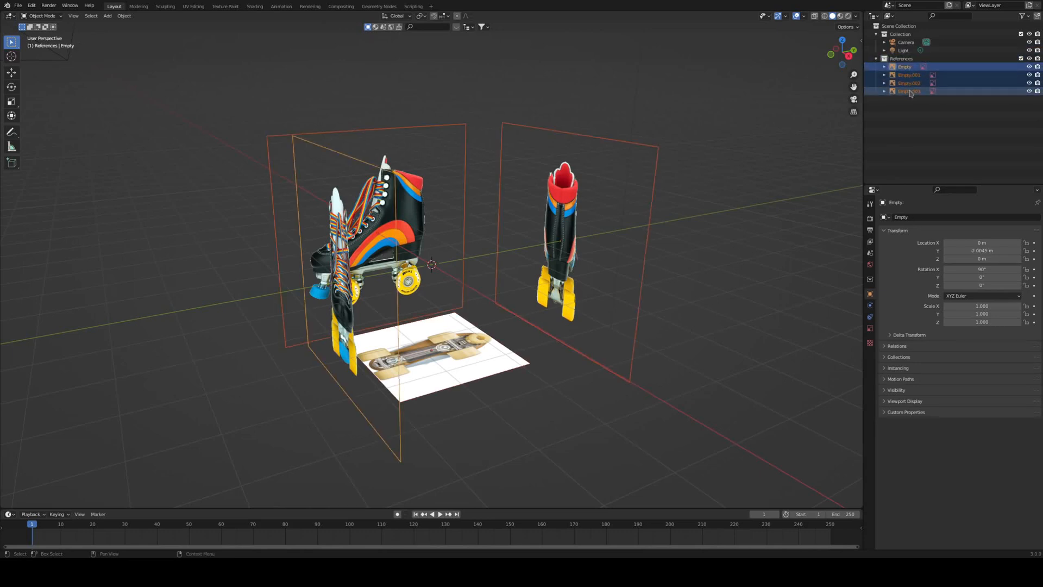
# Rename the reference Empties back, bottom, front, side and rotate the bottom image 180° below the scene
pyautogui.click(905, 66)
pyautogui.write('bottom')
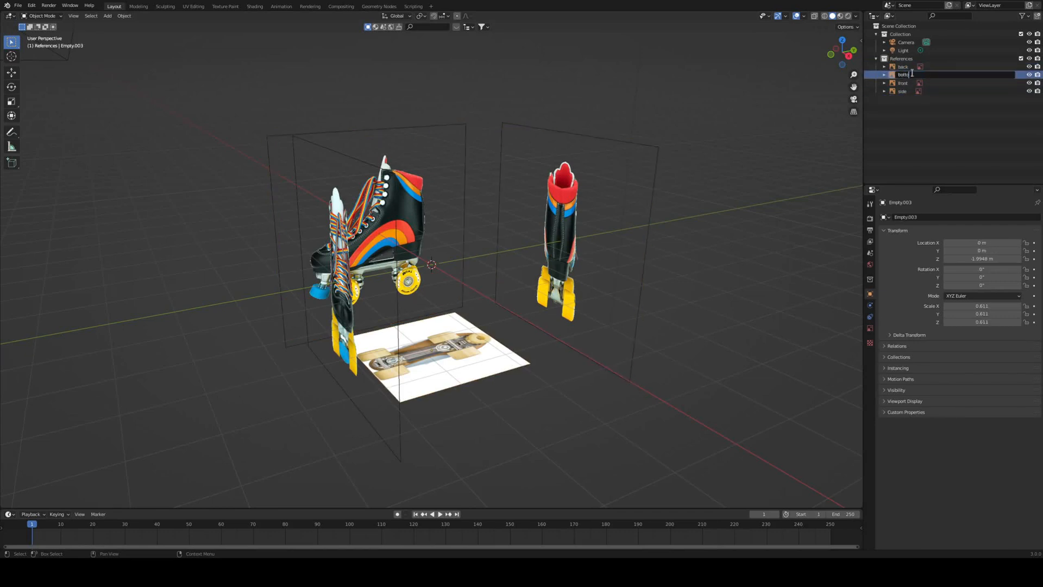
pyautogui.click(902, 67)
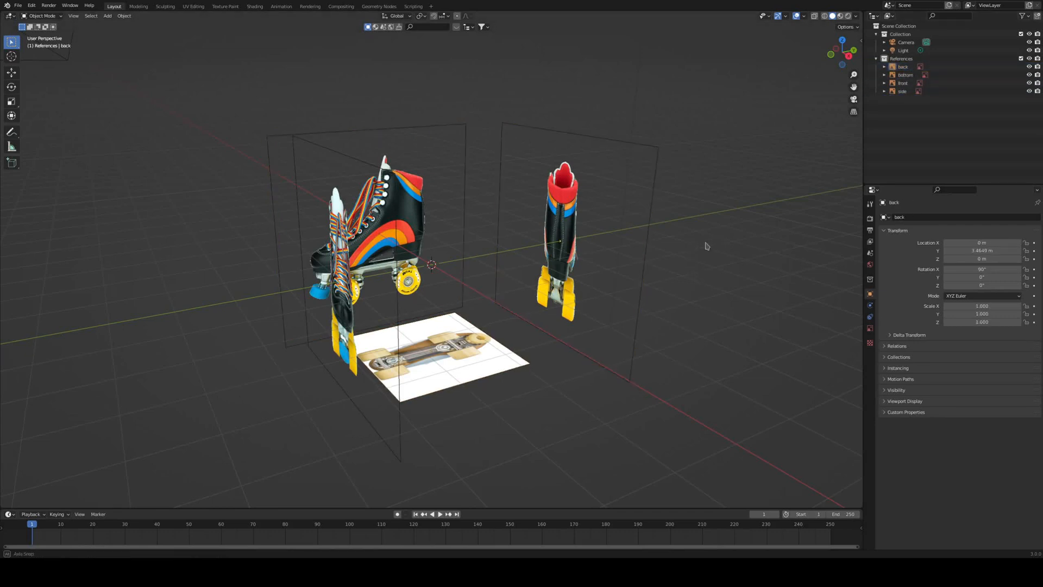
pyautogui.click(905, 75)
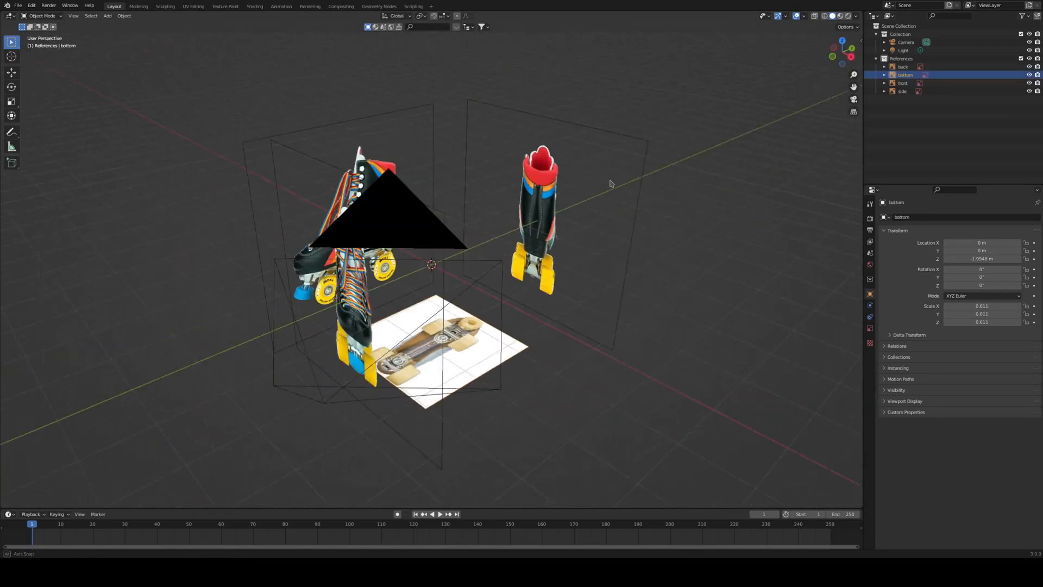
pyautogui.press('s')
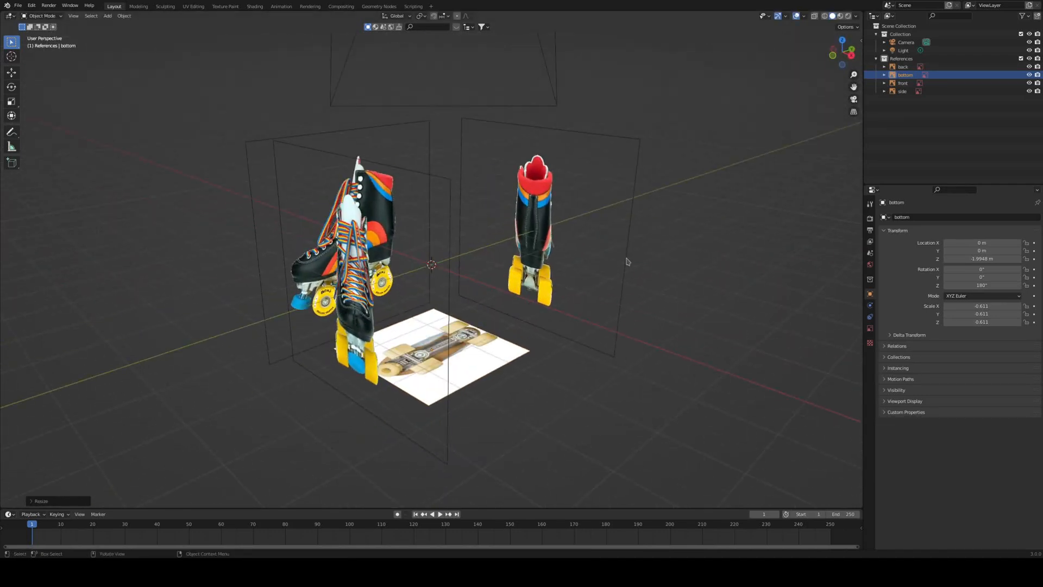
# Add a plane in top view and edit its vertices into the sole outline over the bottom reference
pyautogui.press('r')
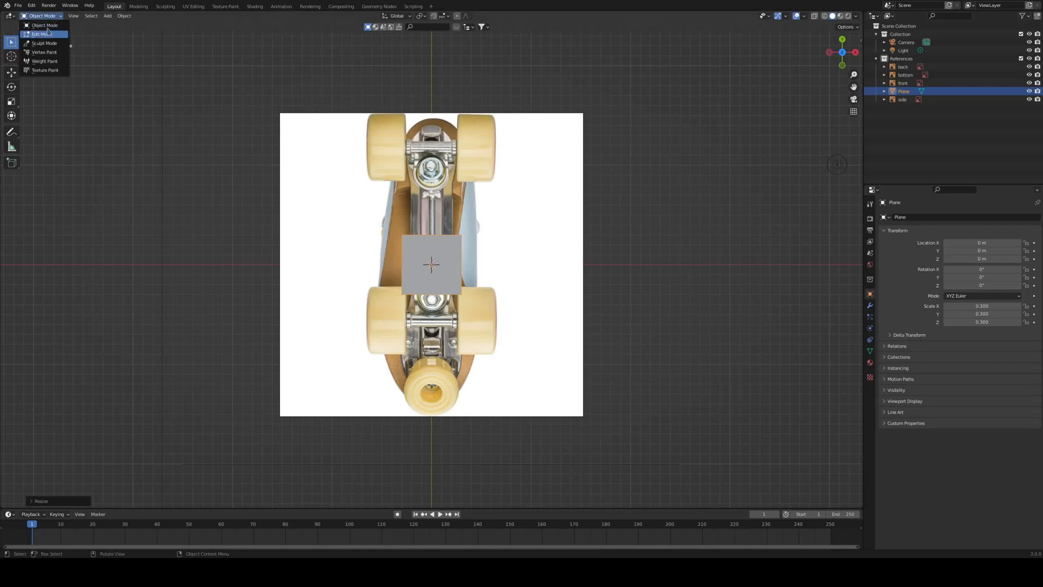
pyautogui.click(40, 33)
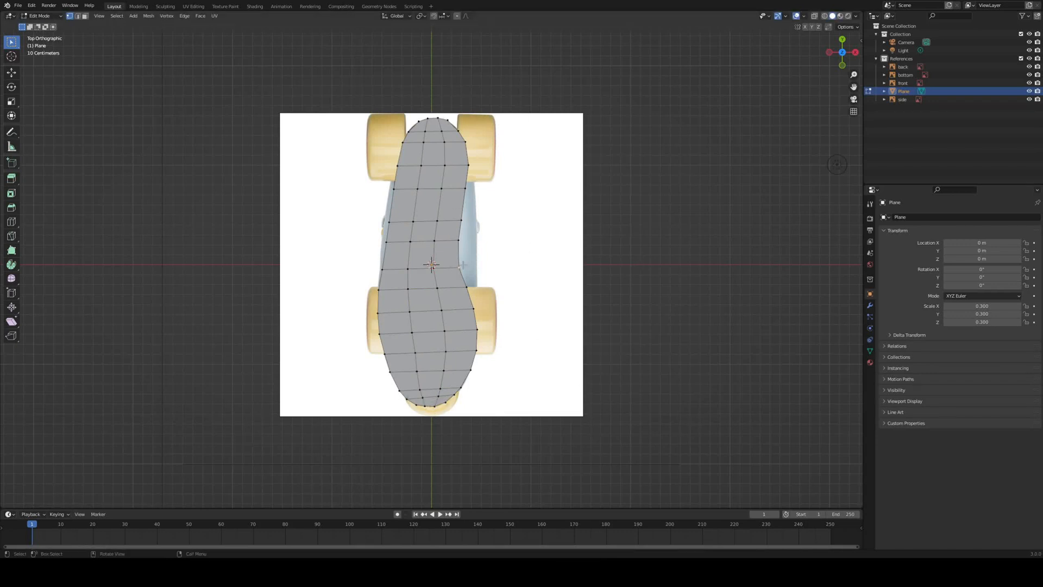
# Solidify the sole and raise its heel vertices in side view to match the side reference
pyautogui.press('g')
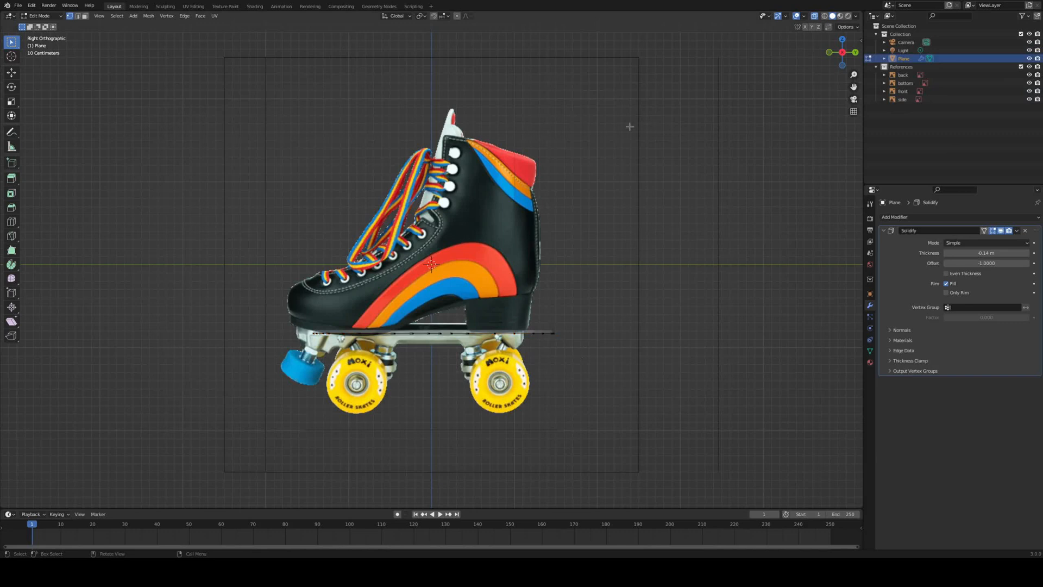
pyautogui.click(902, 98)
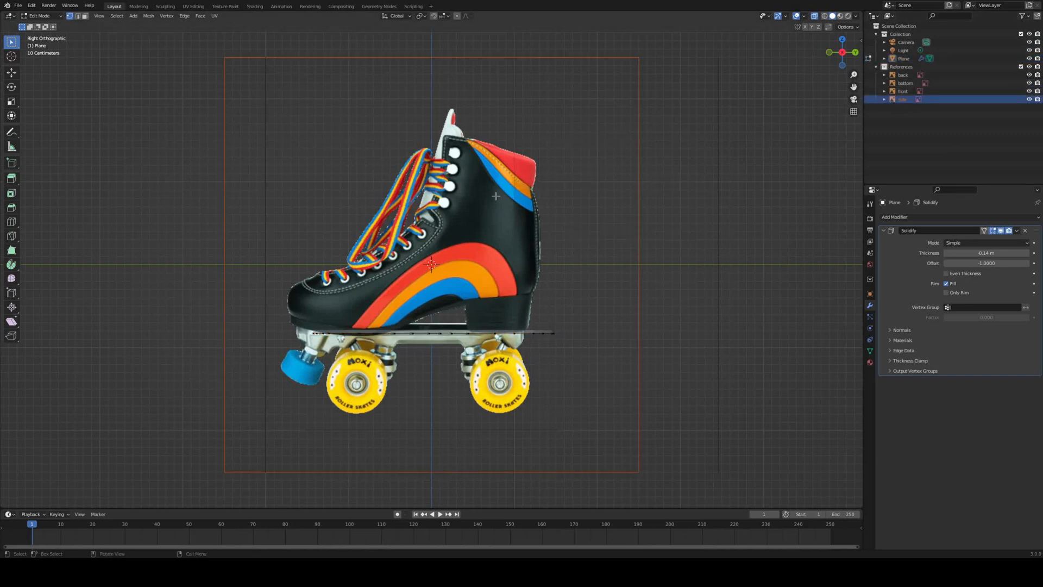
pyautogui.press('g')
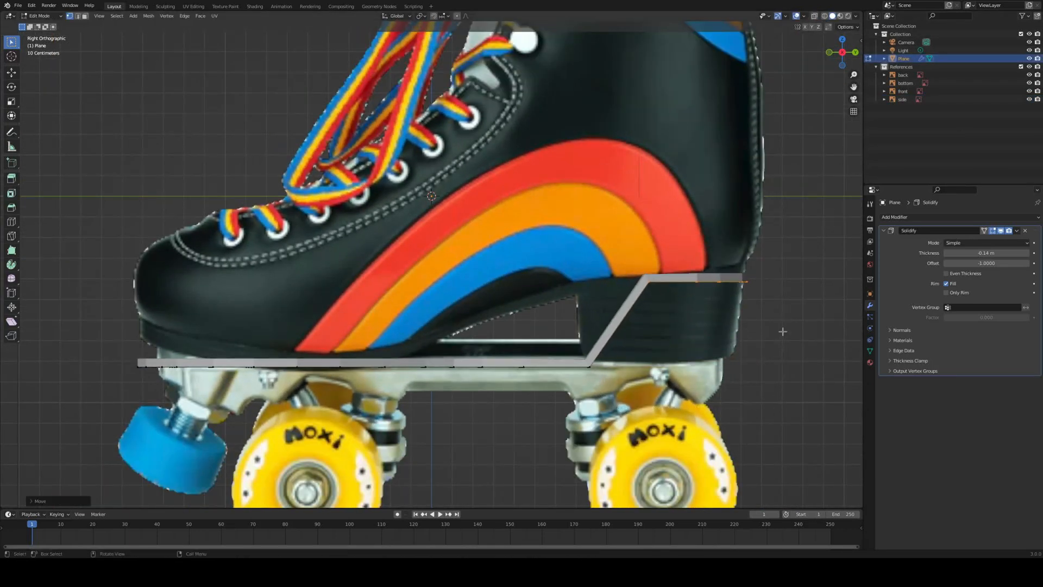
pyautogui.moveTo(662, 293)
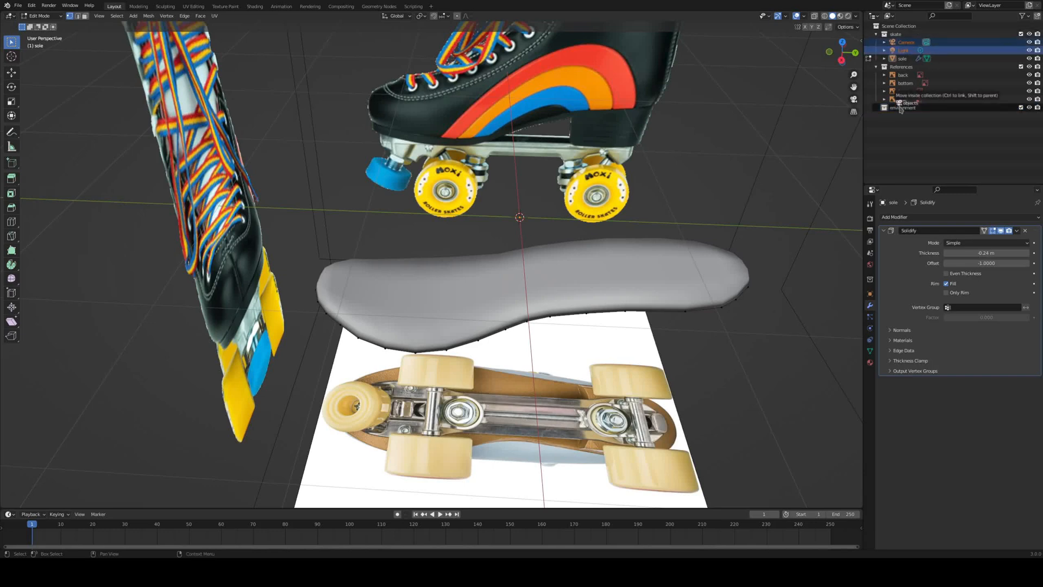
# Hide the sole, add a plane and extrude it along the plate outline over the bottom reference
pyautogui.press('Tab')
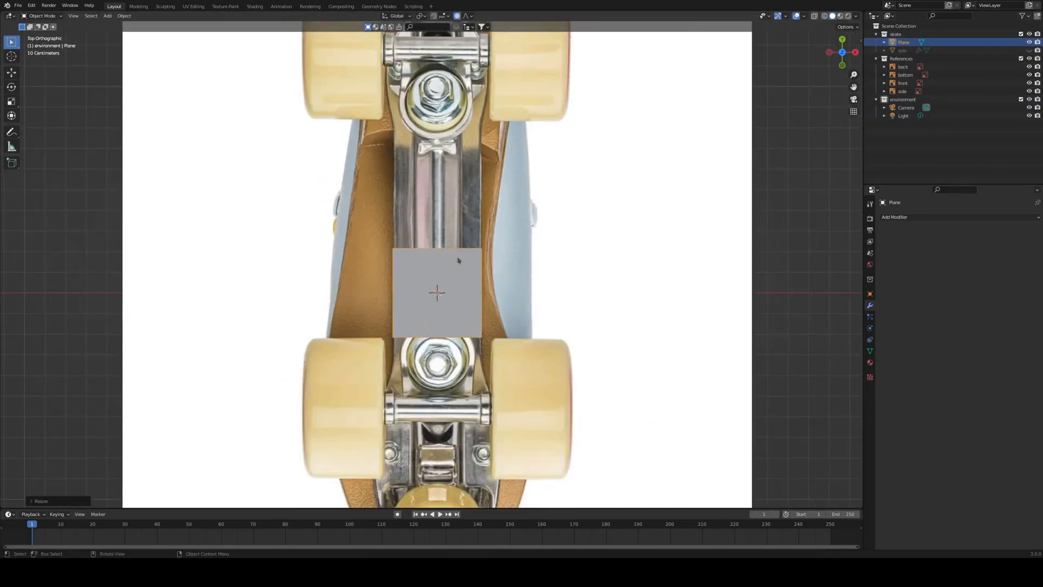
pyautogui.press('s')
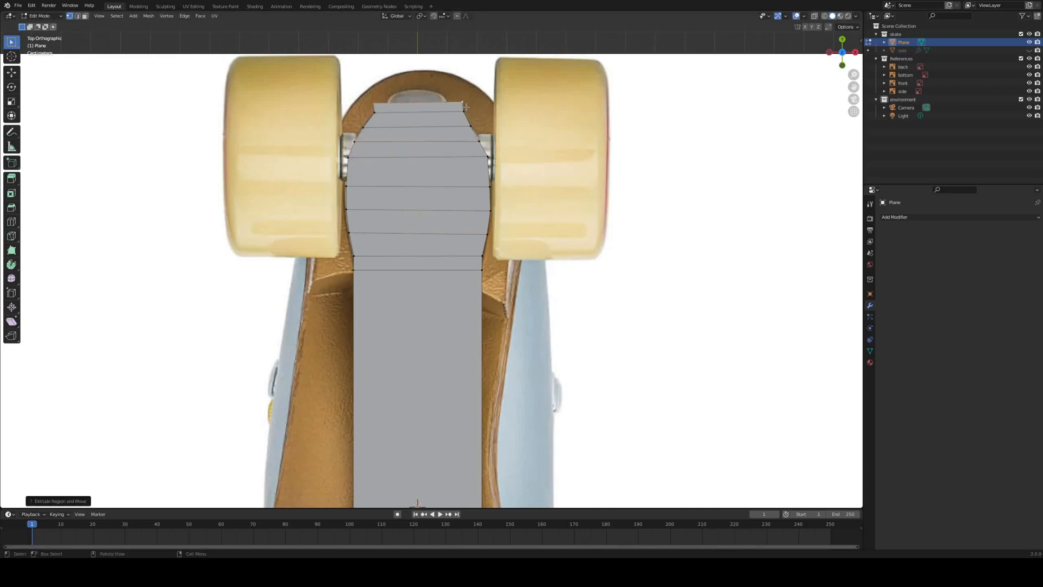
pyautogui.moveTo(417, 117); pyautogui.dragTo(417, 101)
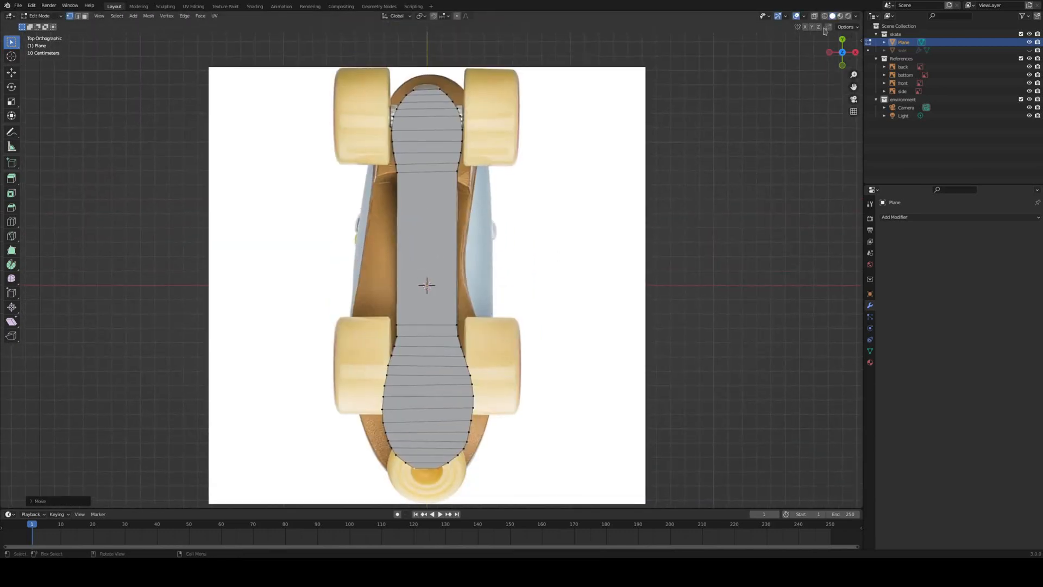
# In side view move the plate down on Z to sit just under the boot, above the wheels
pyautogui.click(813, 15)
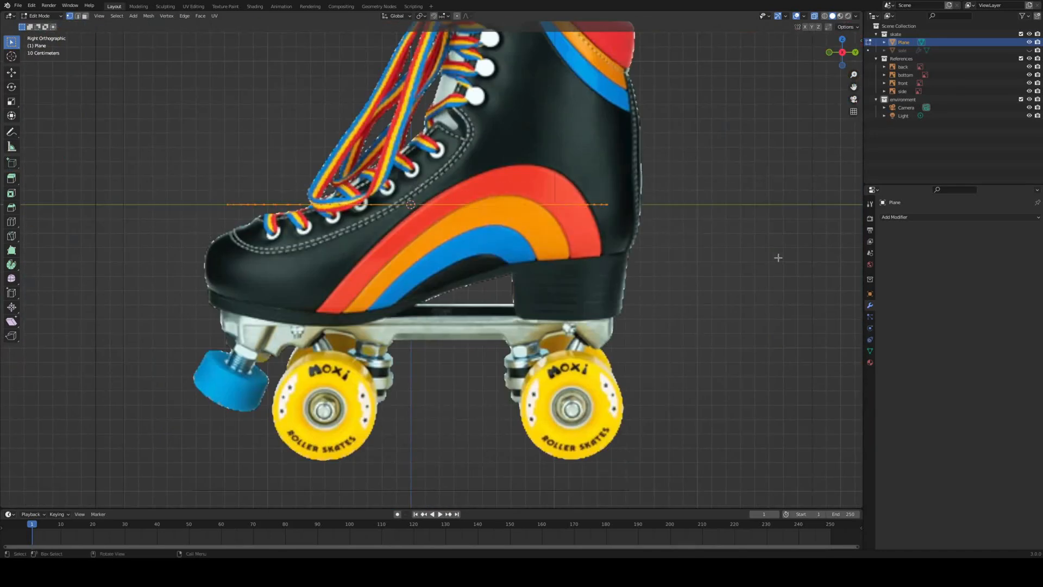
pyautogui.press('g')
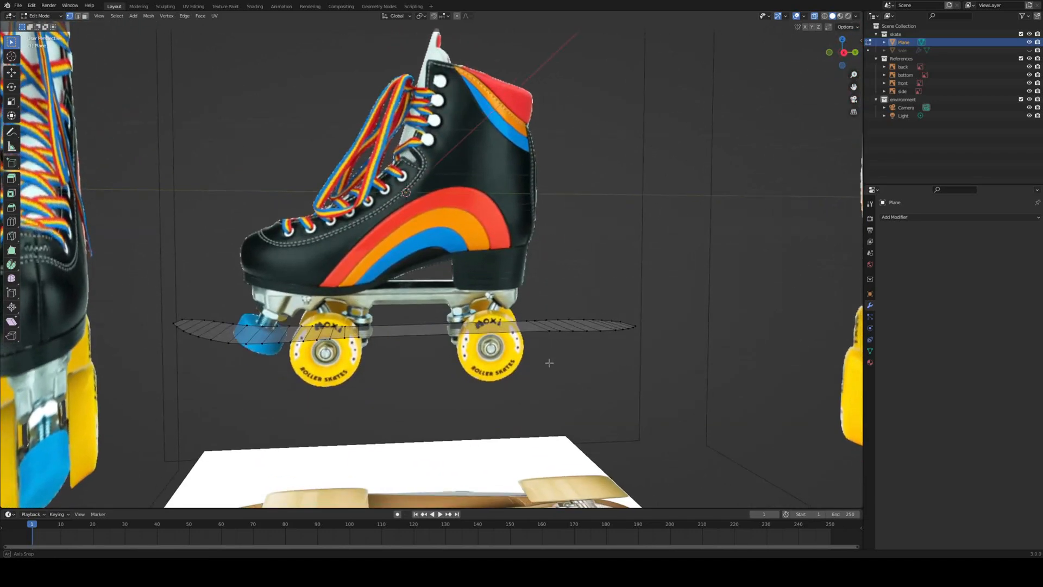
pyautogui.moveTo(147, 294)
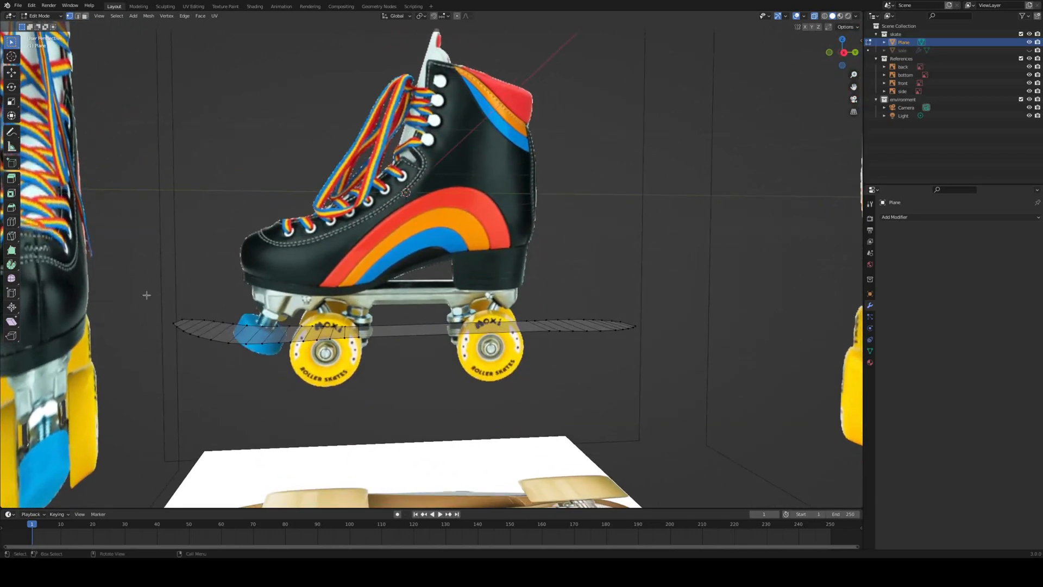
pyautogui.click(894, 217)
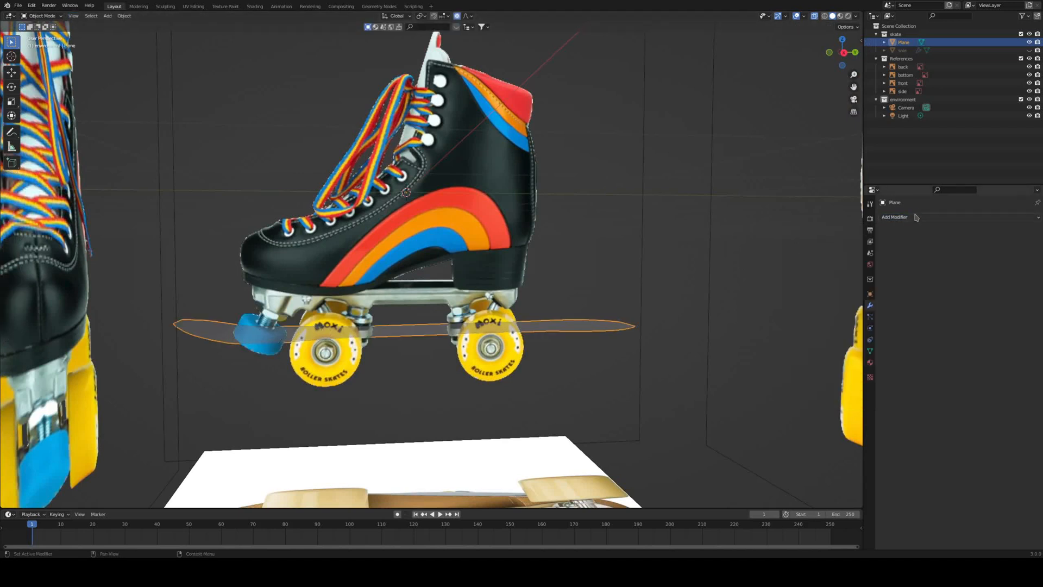
# Add a Solidify modifier of 0.03 m to the plate and apply its object scale
pyautogui.click(894, 216)
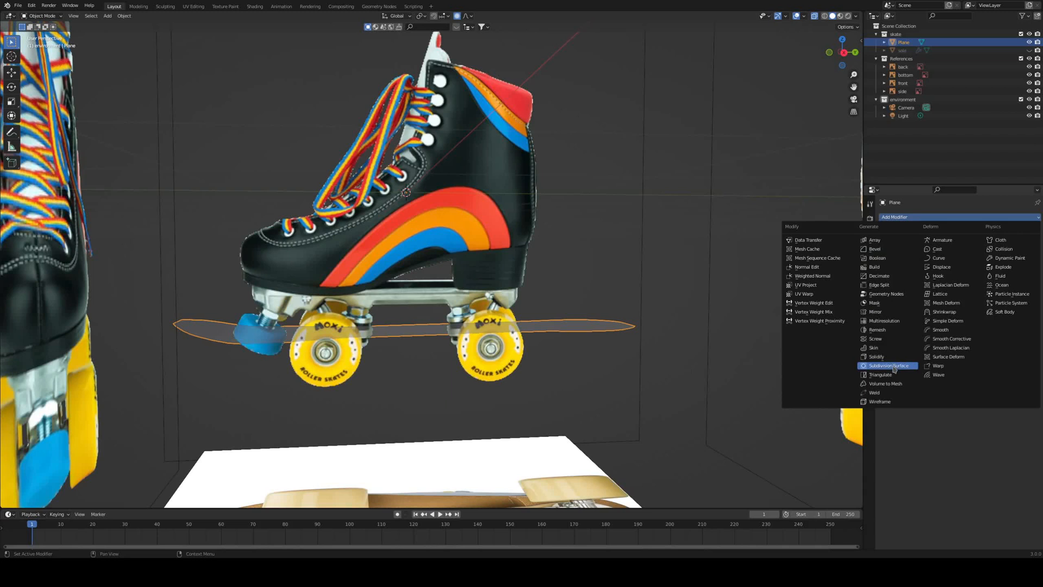
pyautogui.click(875, 356)
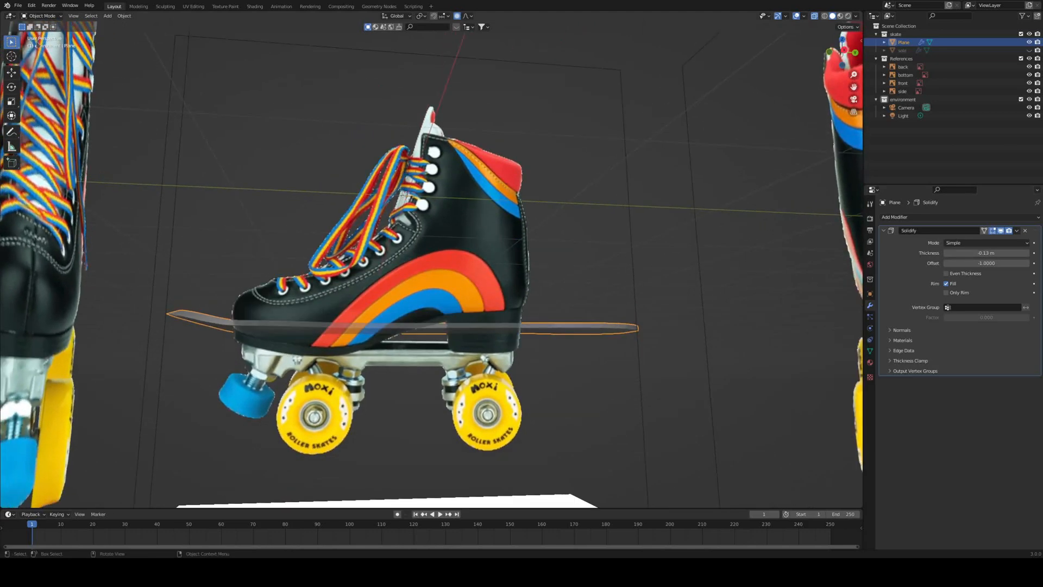
pyautogui.click(124, 15)
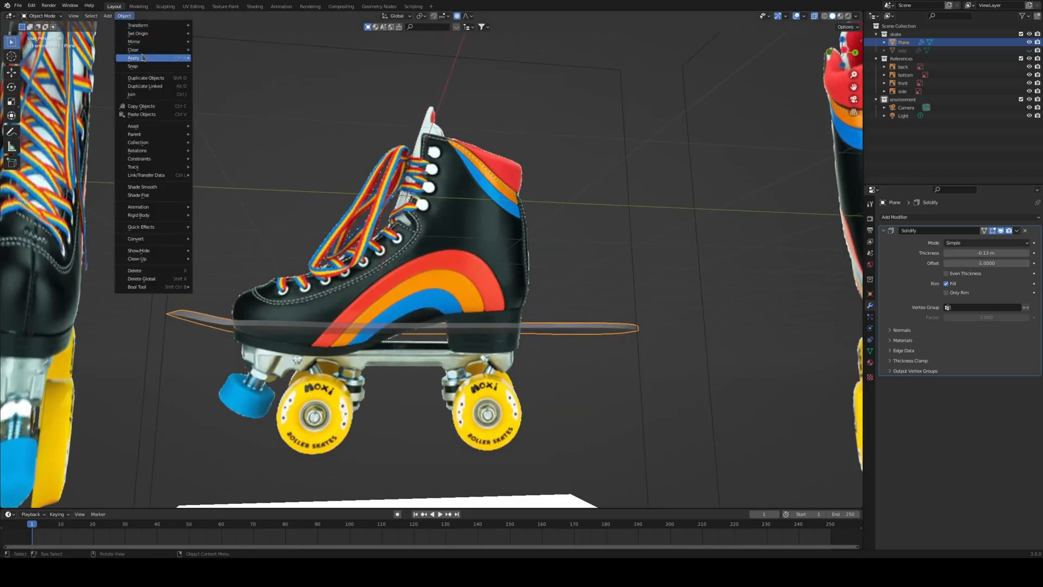
pyautogui.click(133, 58)
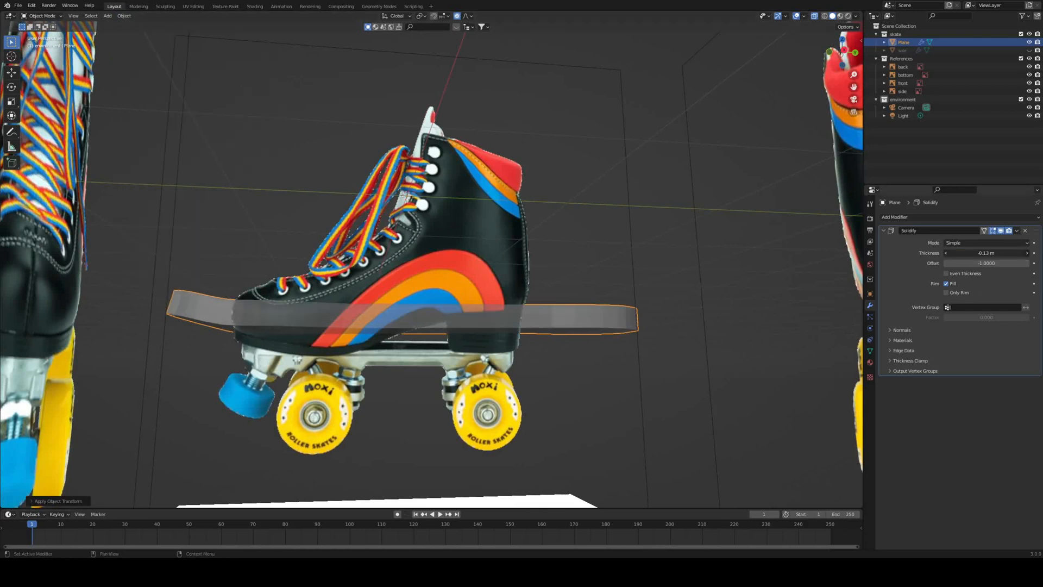
pyautogui.click(986, 253)
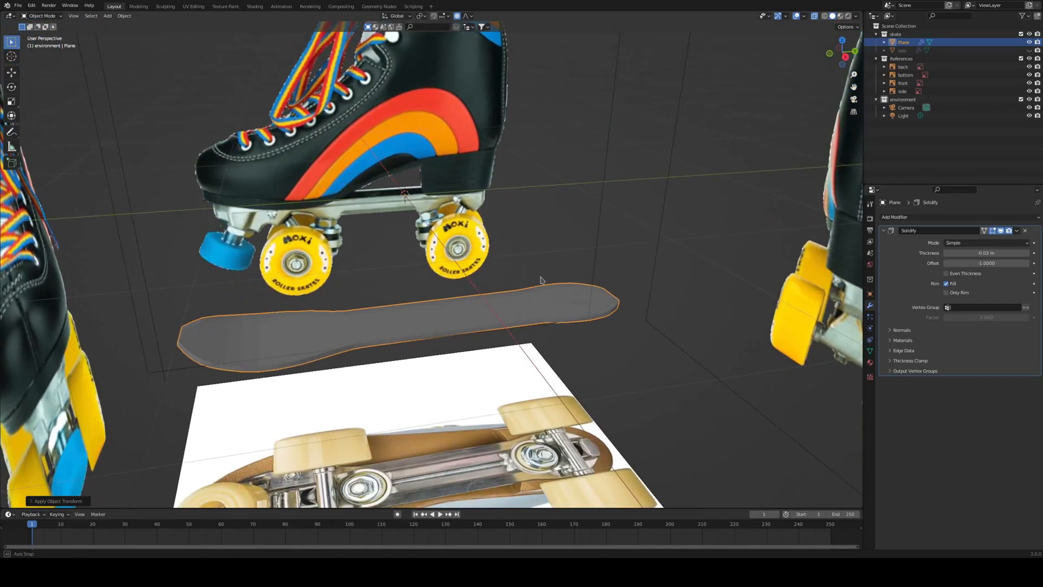
pyautogui.press('Tab')
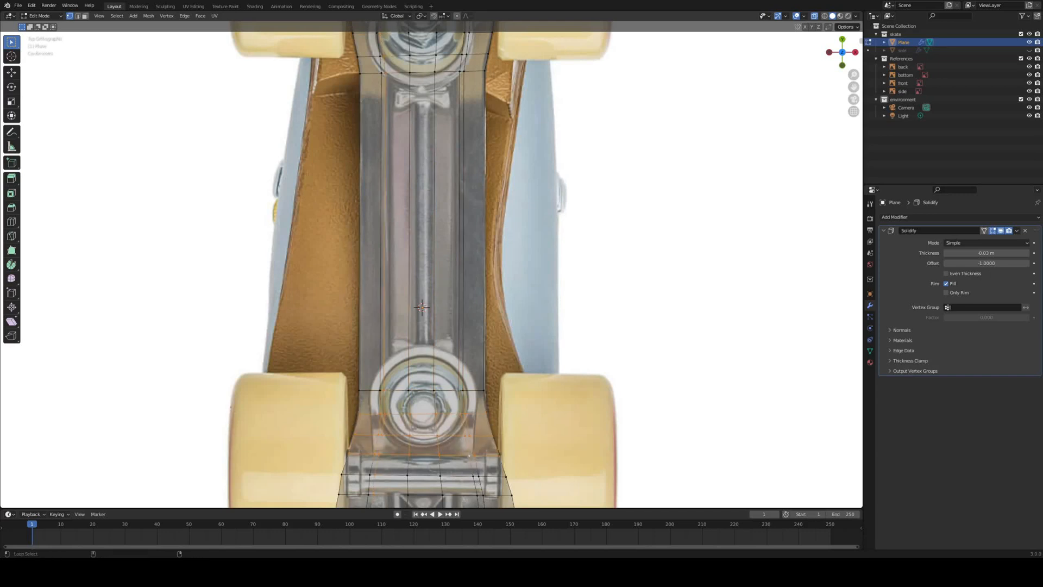
# Refine the plate's edge loops and move Plane.001 into the skate collection as metalplate
pyautogui.click(421, 439)
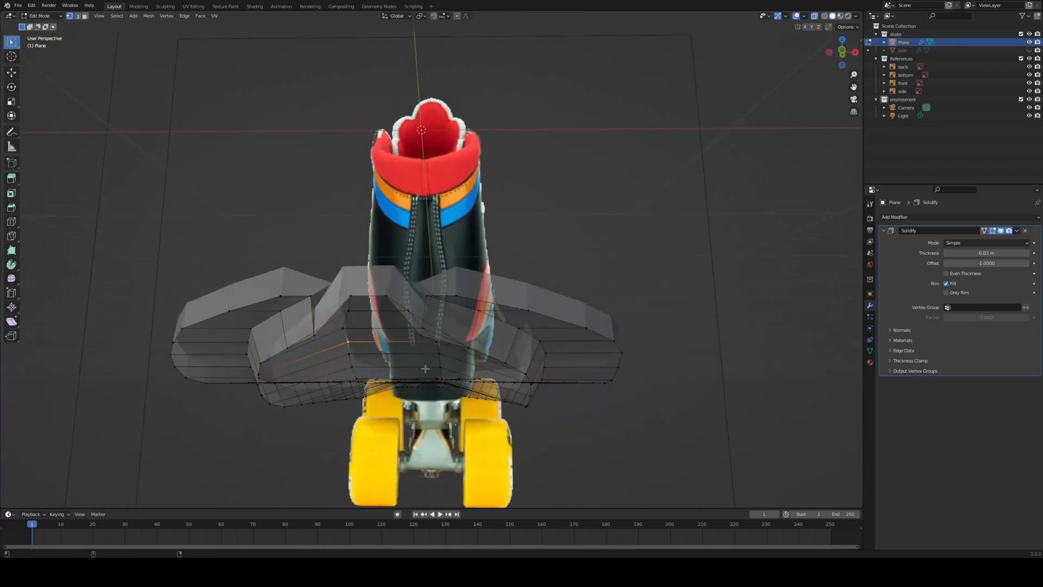
pyautogui.click(349, 342)
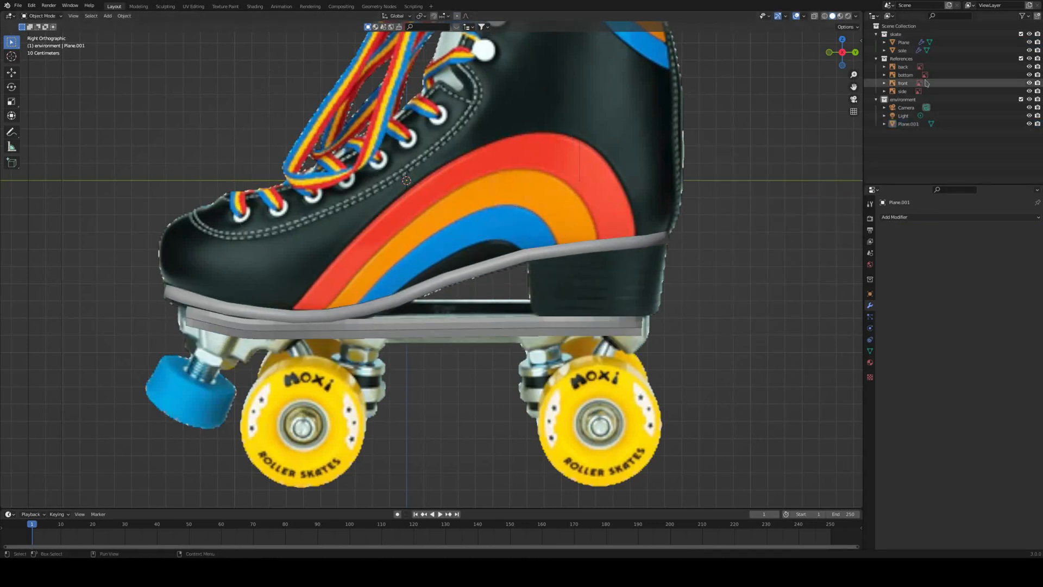
pyautogui.click(908, 124)
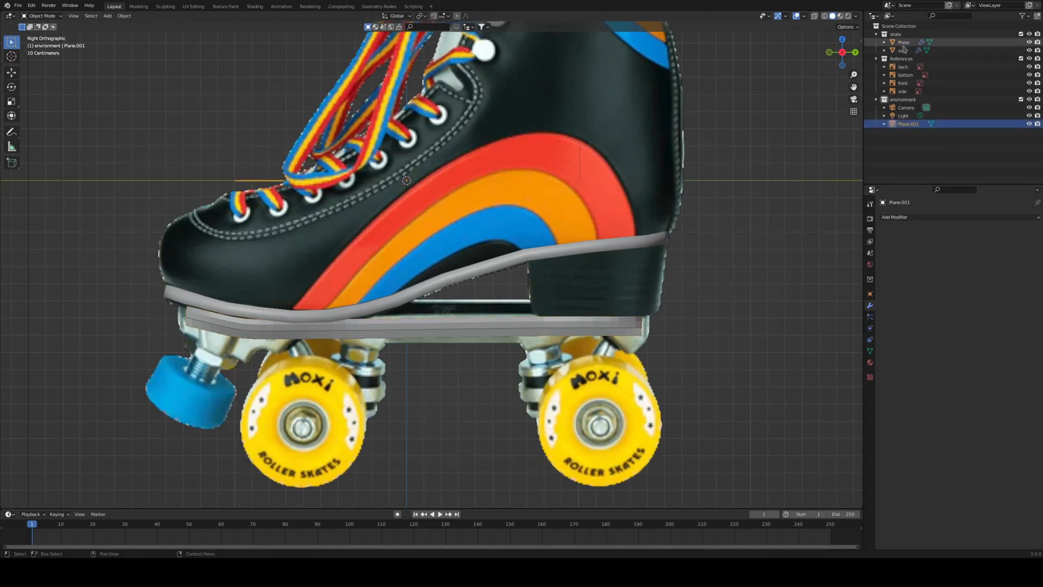
pyautogui.click(908, 42)
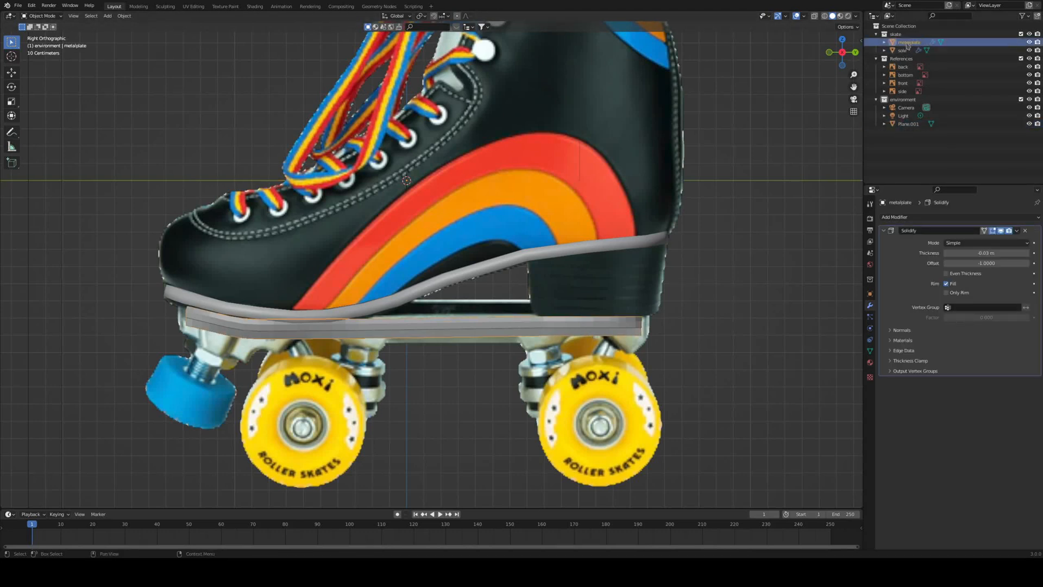
pyautogui.click(908, 124)
pyautogui.write('metalfront')
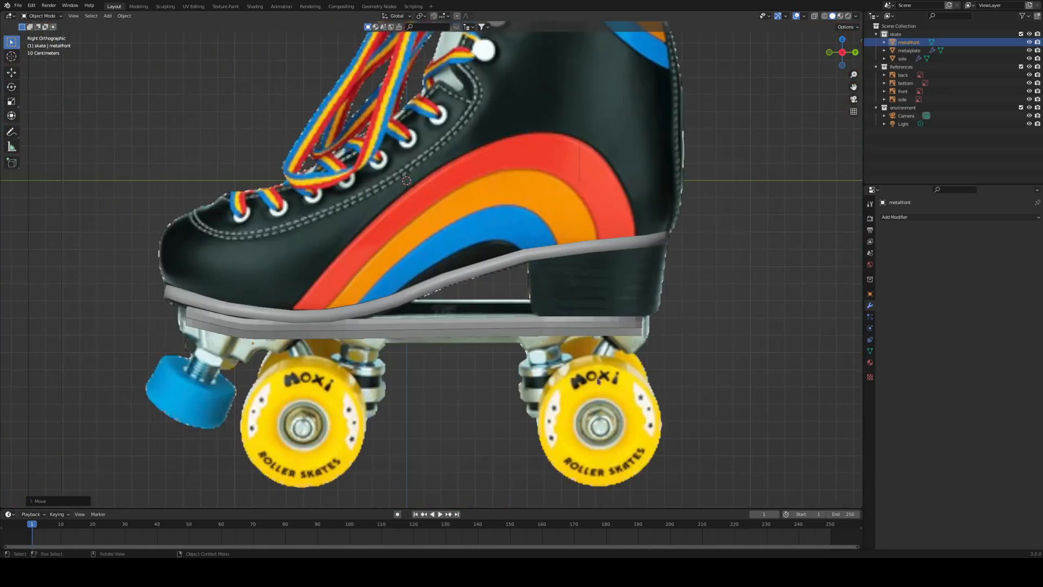
# Give metalfront a 0.06 m Solidify modifier and edit it from the side view near the front truck
pyautogui.click(894, 217)
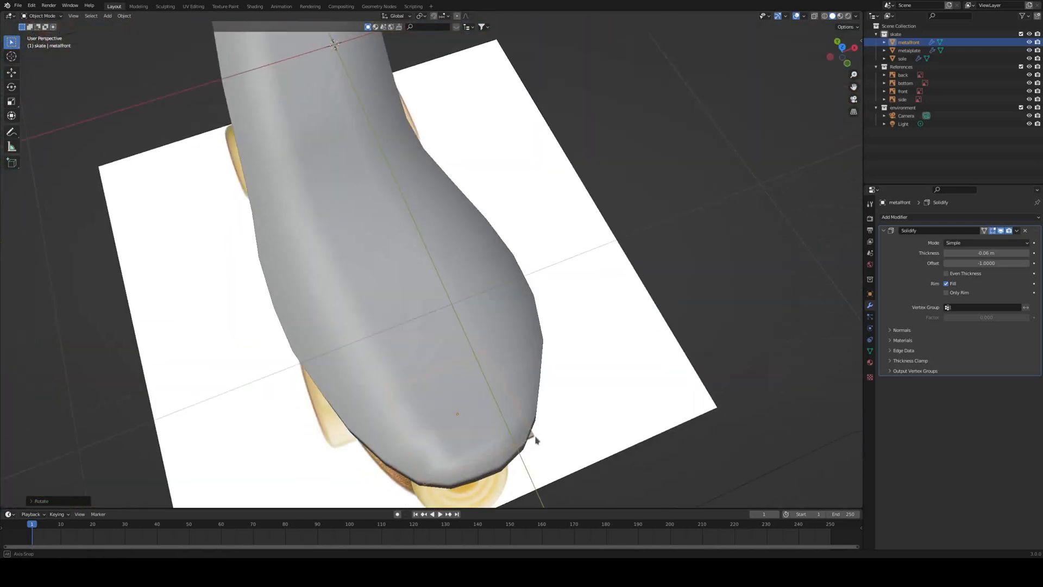
pyautogui.press('s')
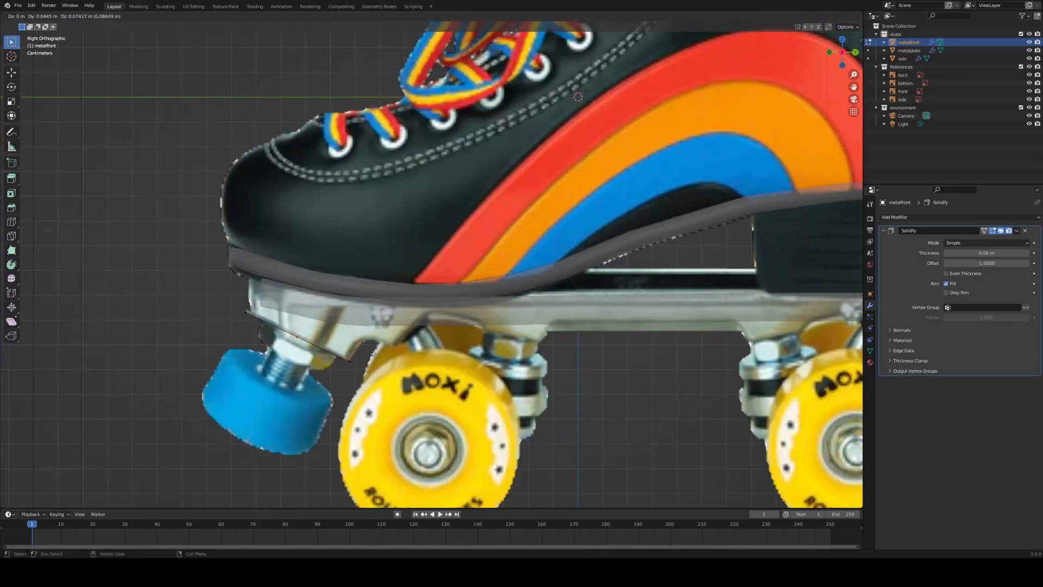
pyautogui.moveTo(399, 344)
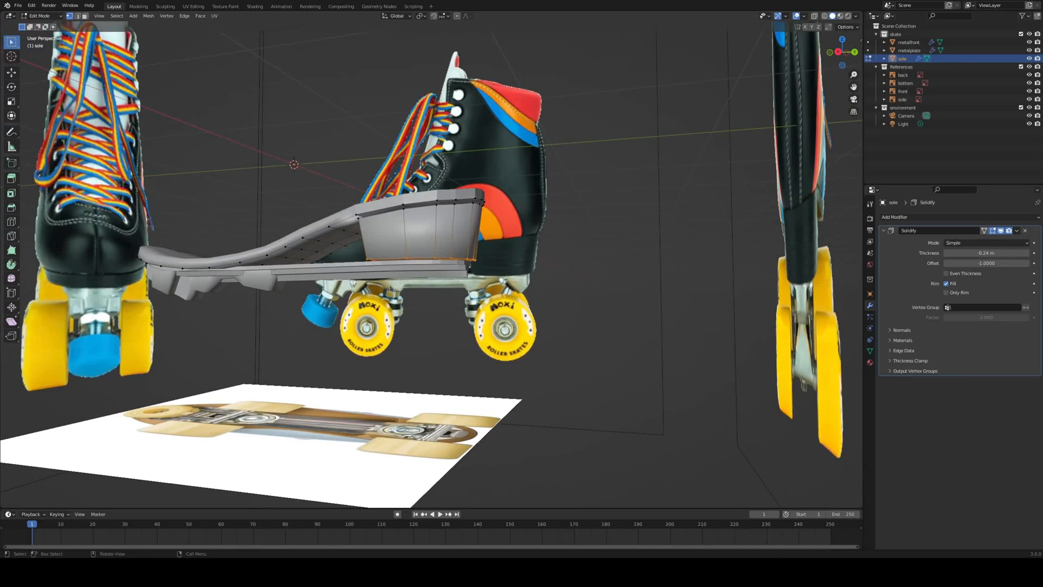
pyautogui.moveTo(584, 224)
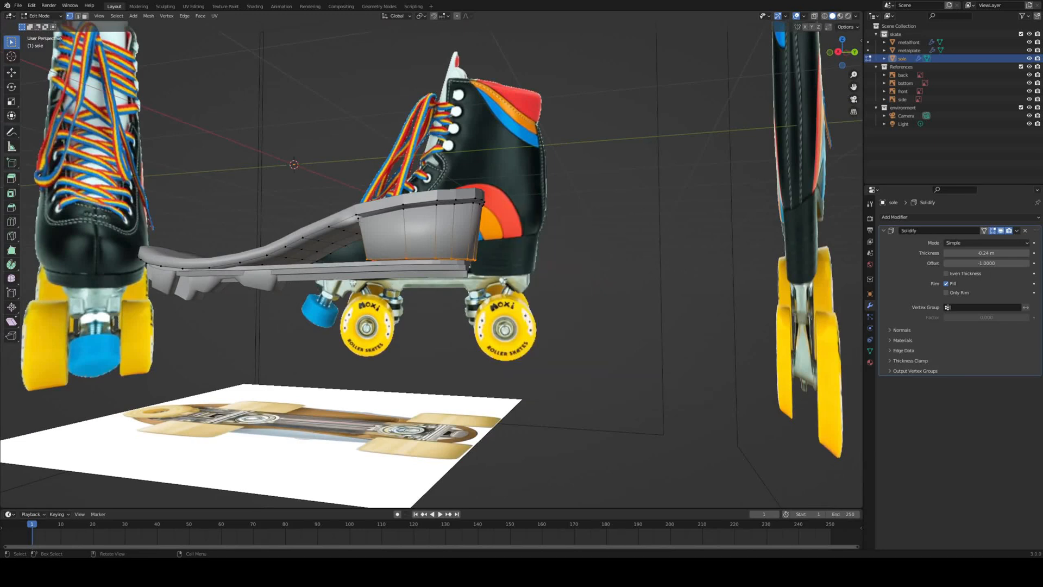
# Separate the selected heel faces from the sole into their own object named heel
pyautogui.click(419, 232)
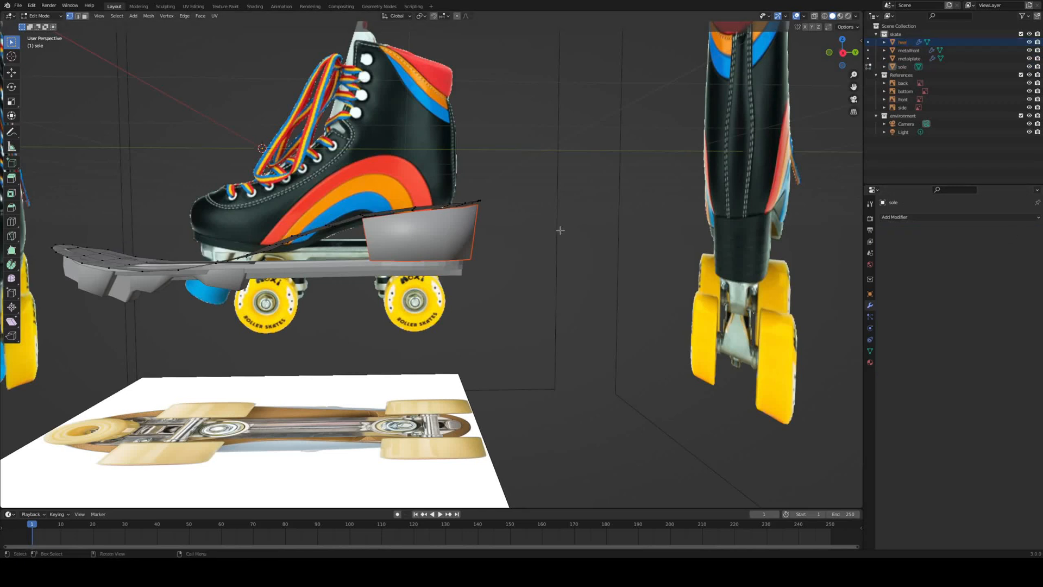
# Add a Solidify modifier of about -0.18 m to the sole, then select metalplate
pyautogui.click(894, 216)
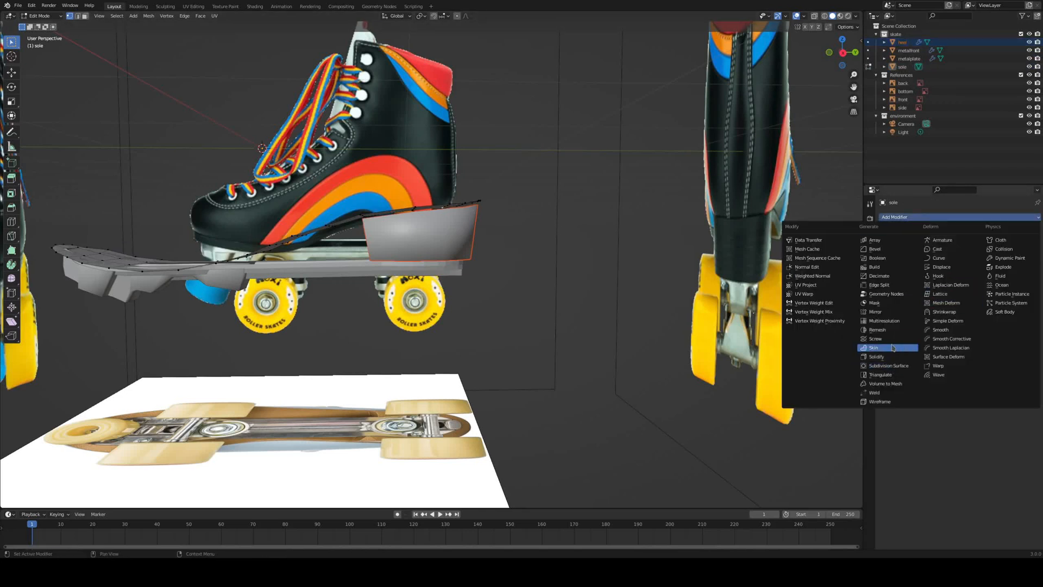
pyautogui.click(876, 356)
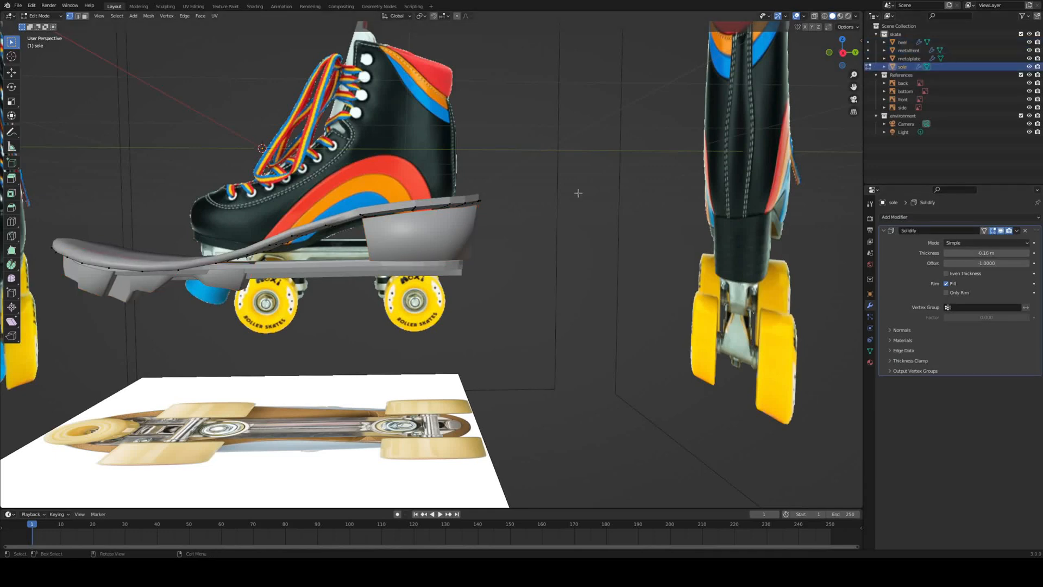
pyautogui.click(902, 43)
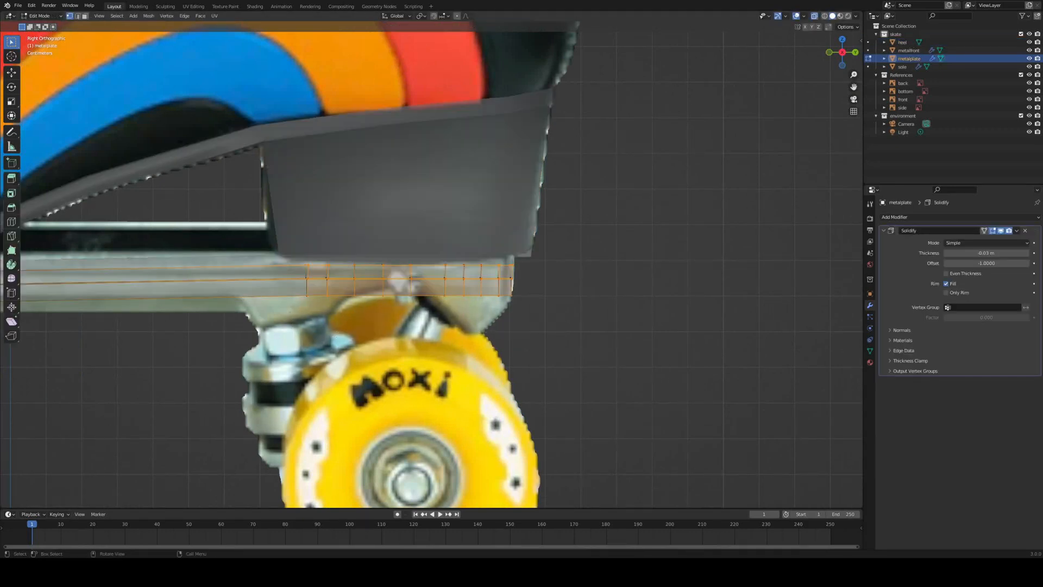
pyautogui.scroll(-3)
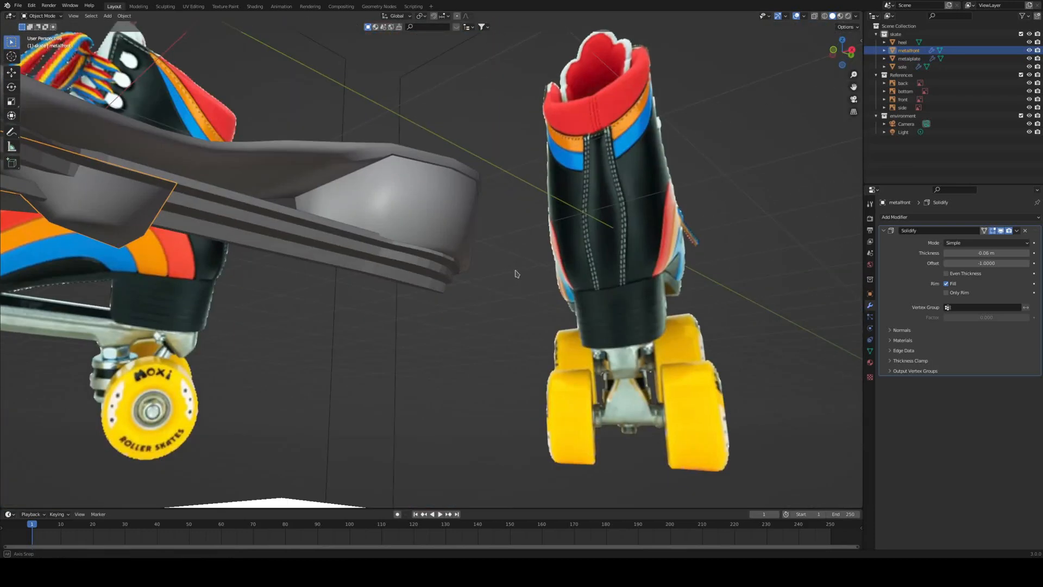
# Extrude the metalfront's bottom faces down into blocky mounting tabs and position their vertices
pyautogui.press('Tab')
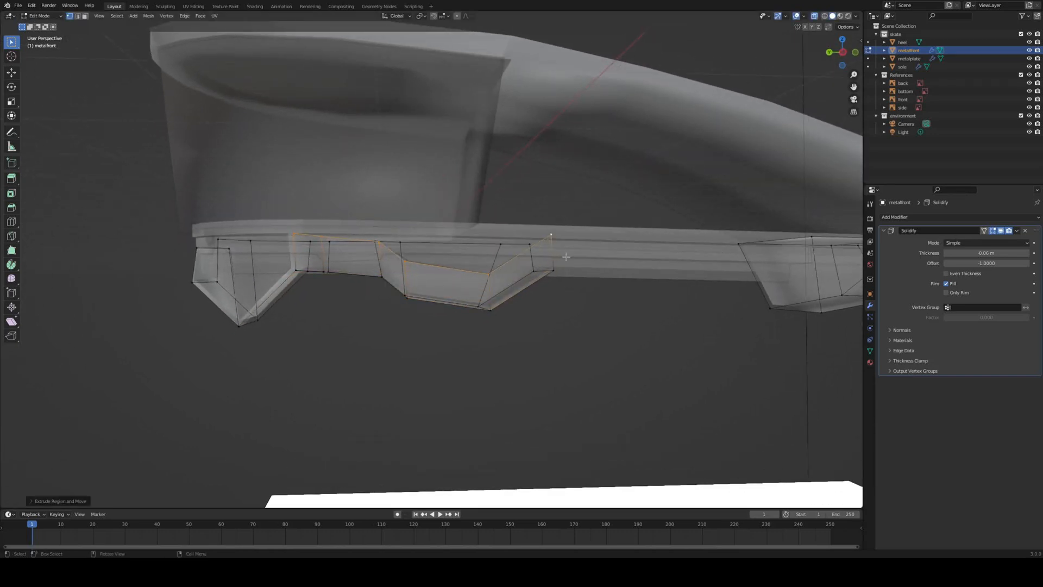
pyautogui.press('s')
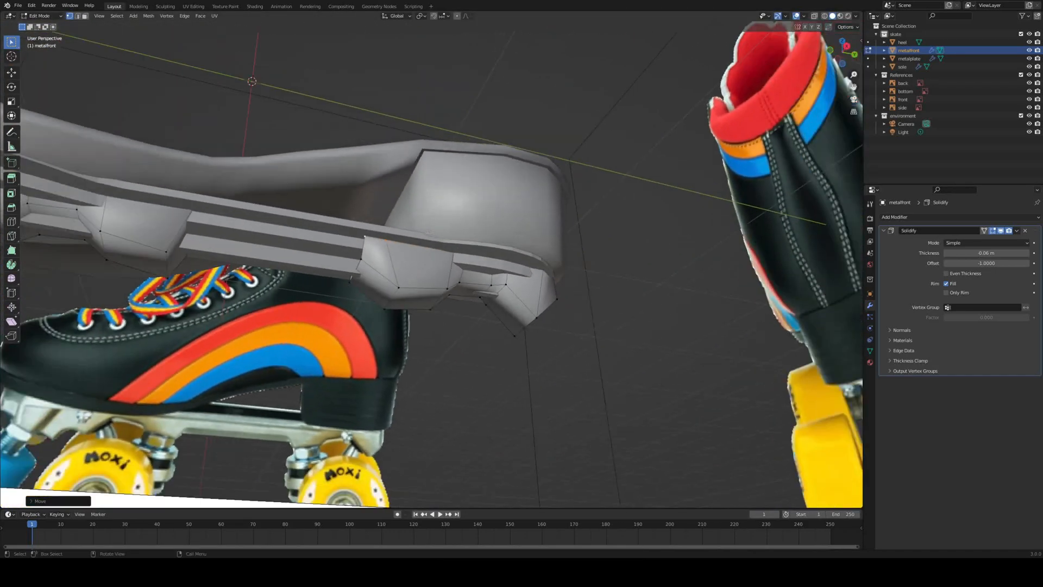
pyautogui.moveTo(399, 266); pyautogui.dragTo(341, 116)
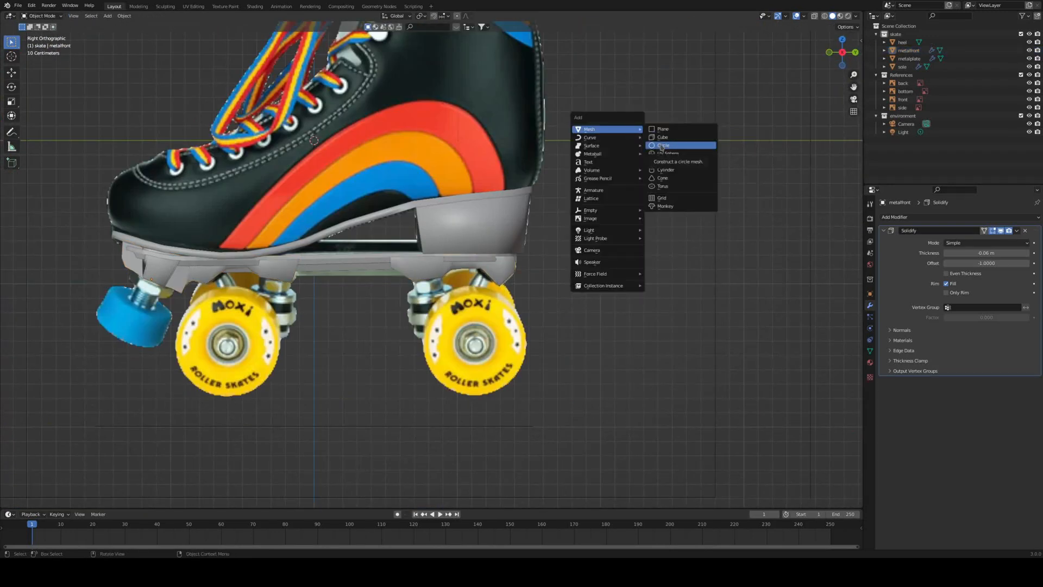
pyautogui.moveTo(668, 153)
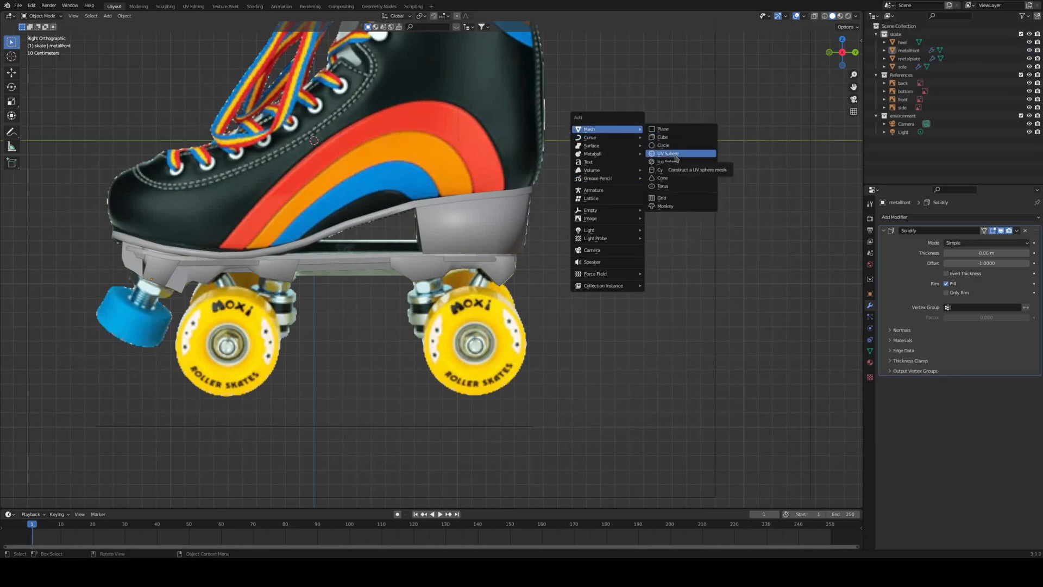
pyautogui.moveTo(674, 170)
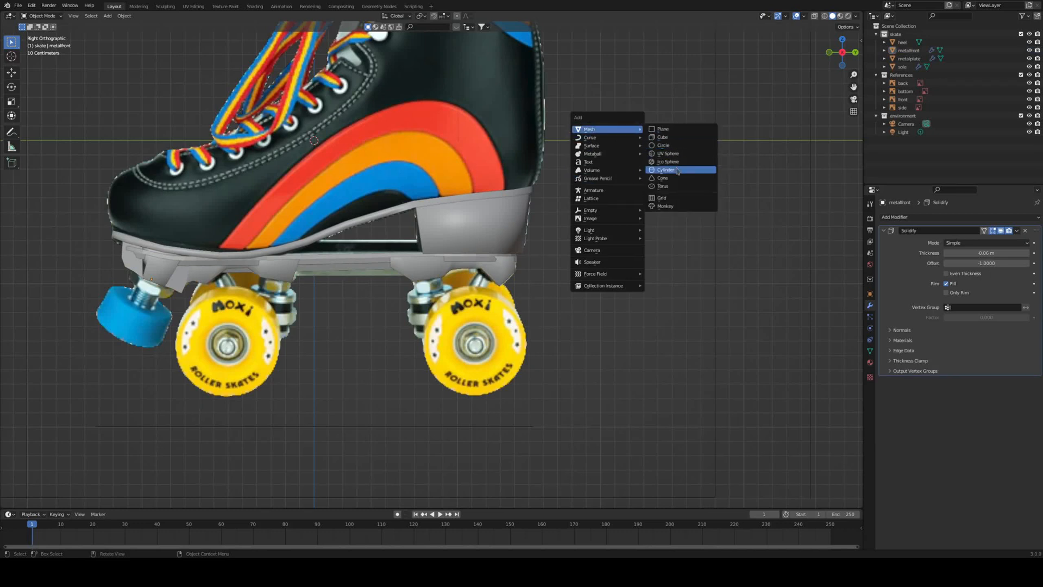
# Add a cylinder, scale it and place it at the toe-stop position as the stopper block
pyautogui.click(666, 169)
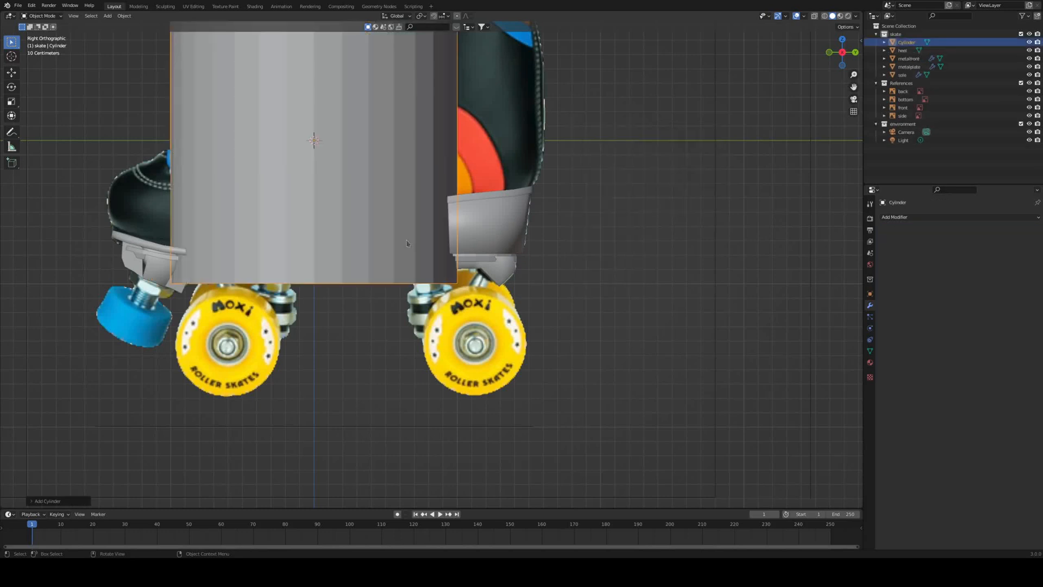
pyautogui.click(47, 501)
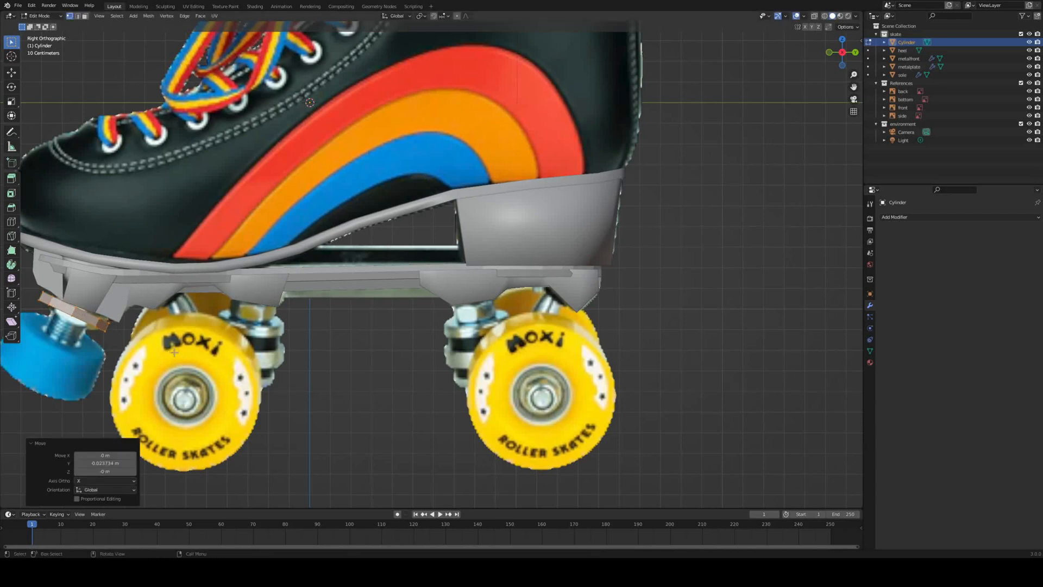
pyautogui.press('s')
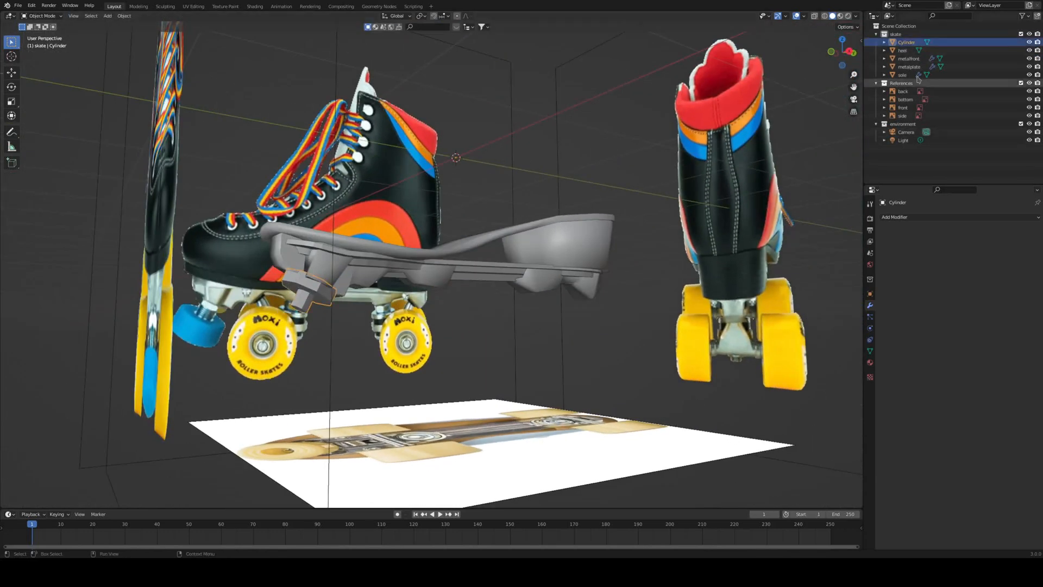
# Rename the toe-stop rod Cylinder to brakerod in the Outliner
pyautogui.doubleClick(906, 42)
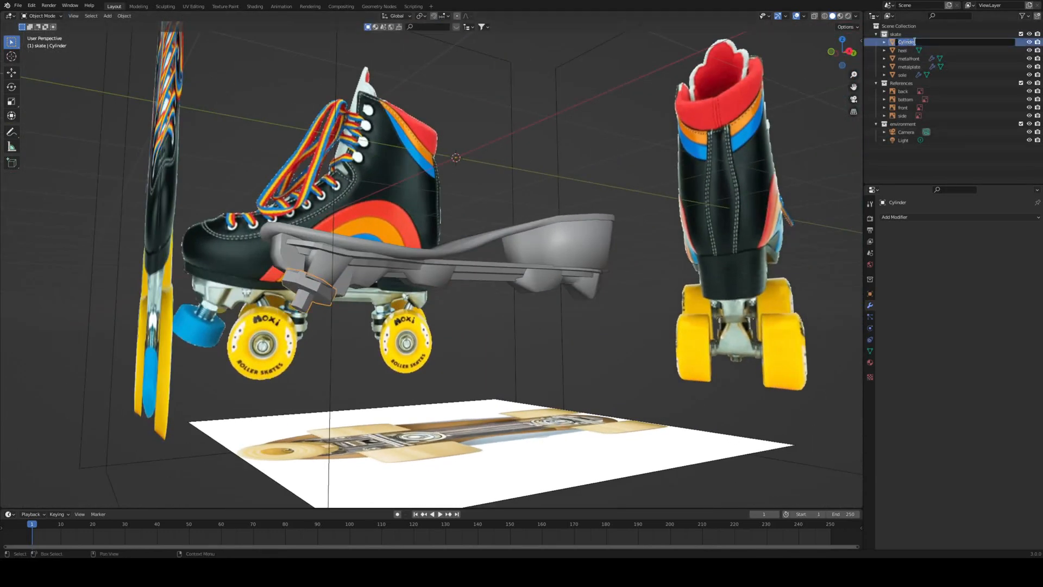
pyautogui.click(902, 115)
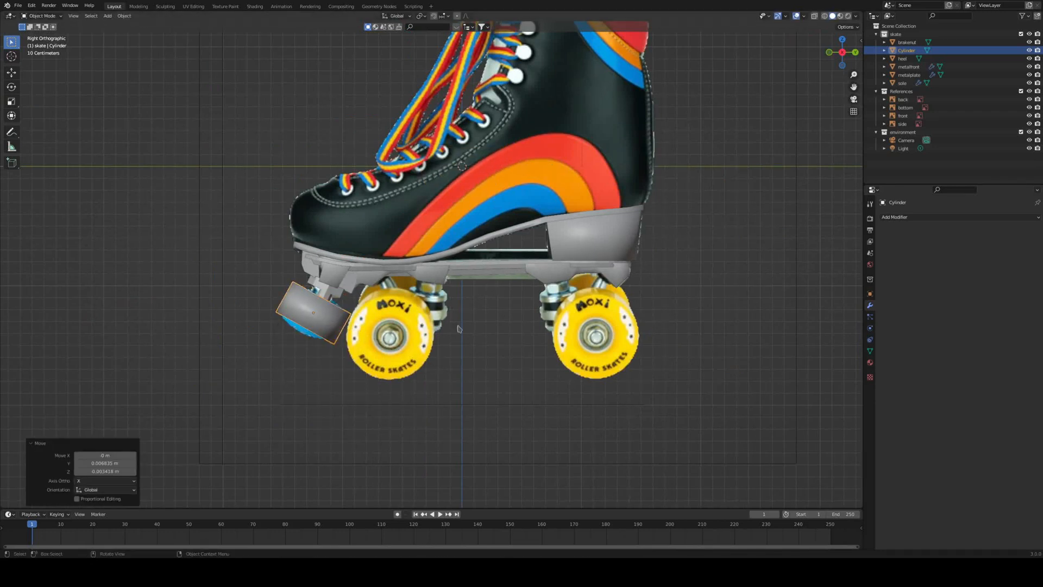
# Rename the stopper cylinder to brake
pyautogui.press('Tab')
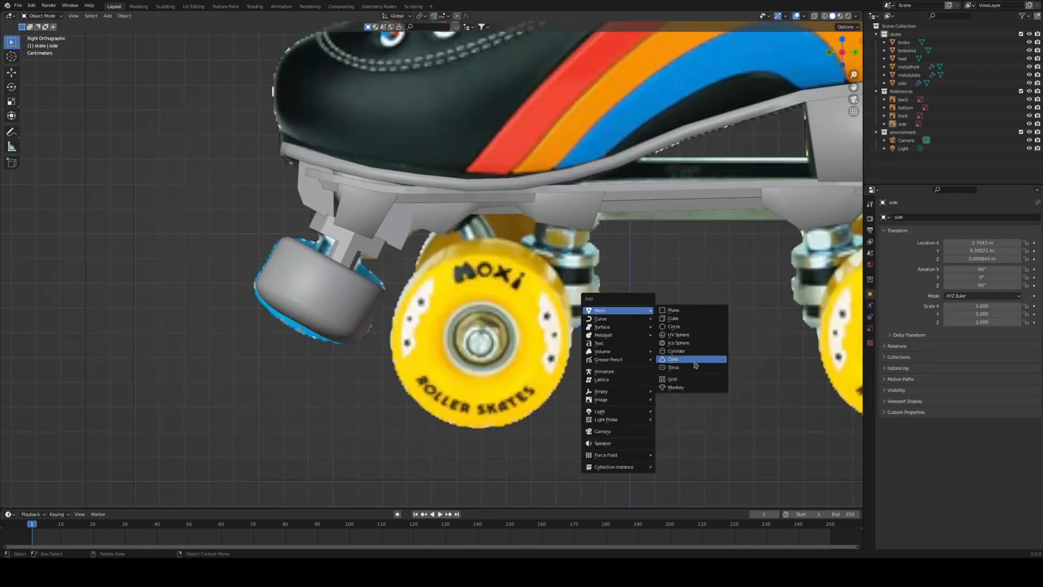
# Place a cylinder cushion beside the front wheel and duplicate it as Cylinder.001
pyautogui.click(676, 351)
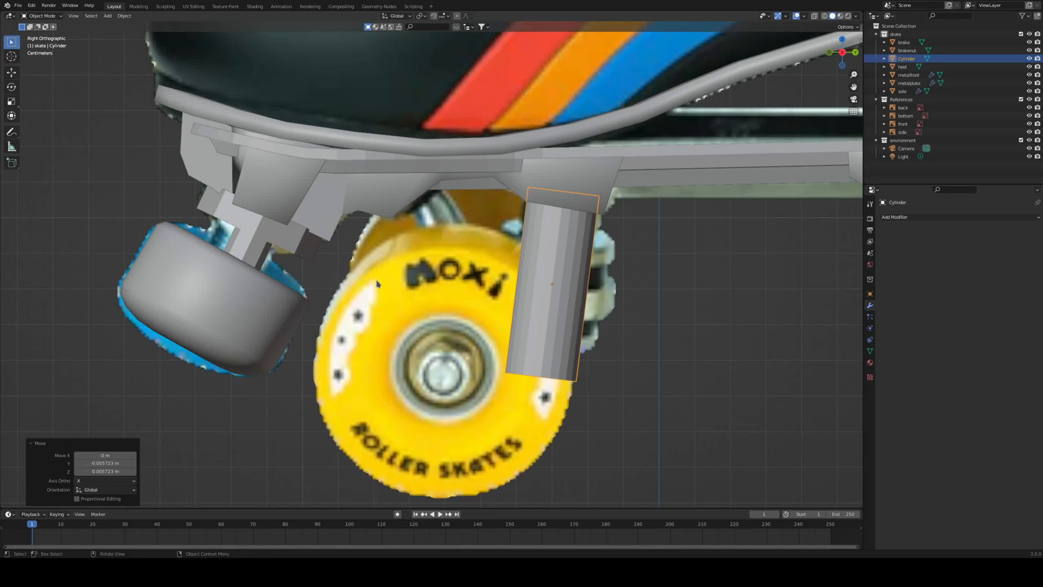
pyautogui.moveTo(323, 331)
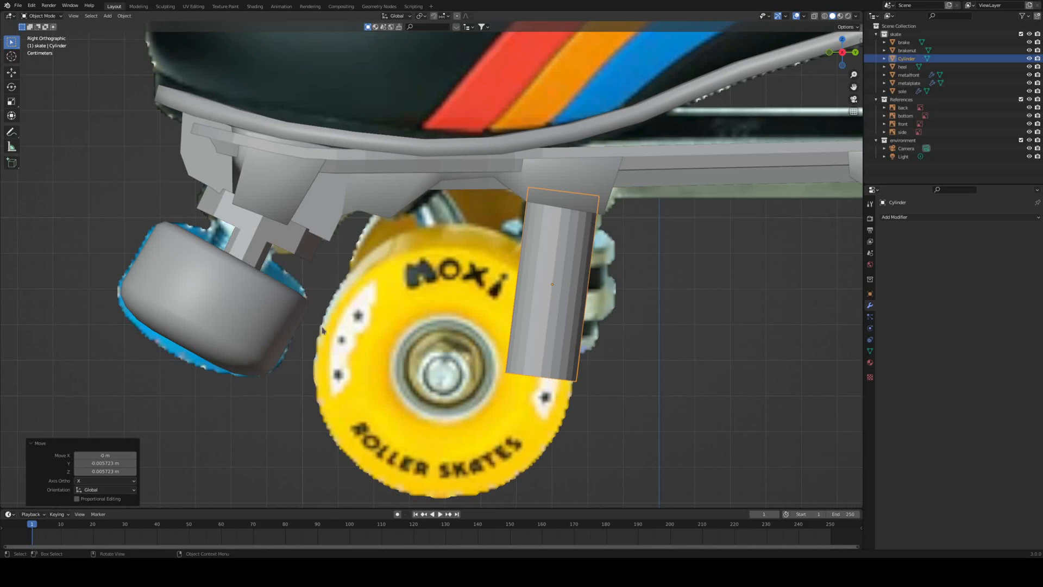
pyautogui.moveTo(398, 330)
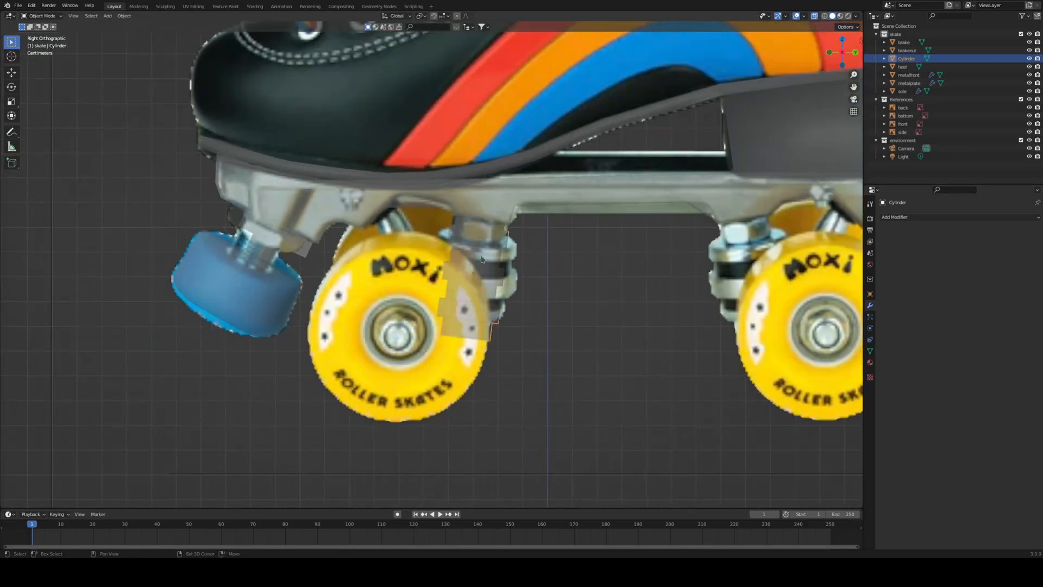
pyautogui.press('shift+d')
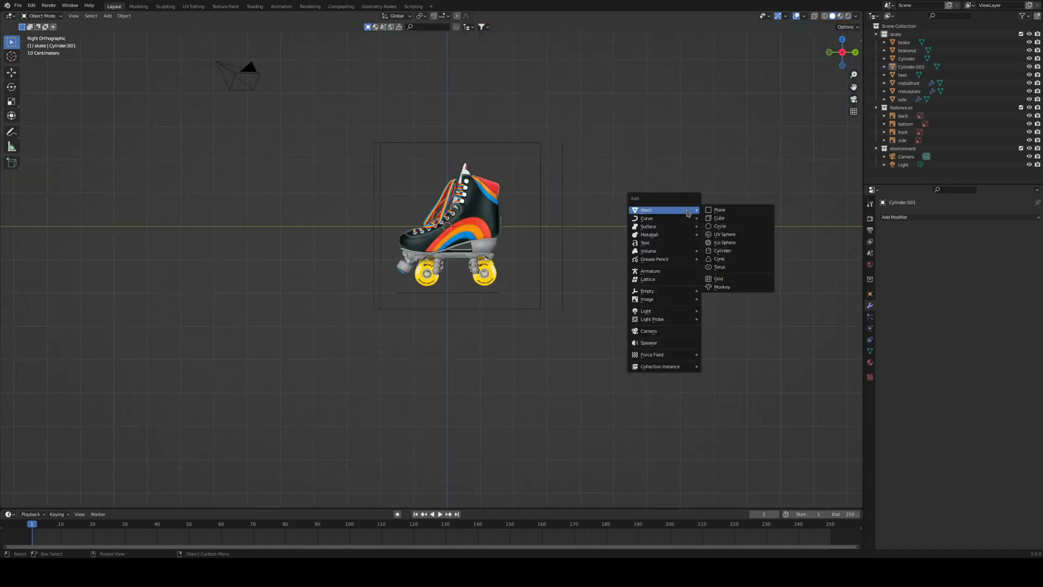
# Add a thin Cylinder.002 rod, loop-cut it and bend its vertices into an angled truck arm
pyautogui.click(721, 249)
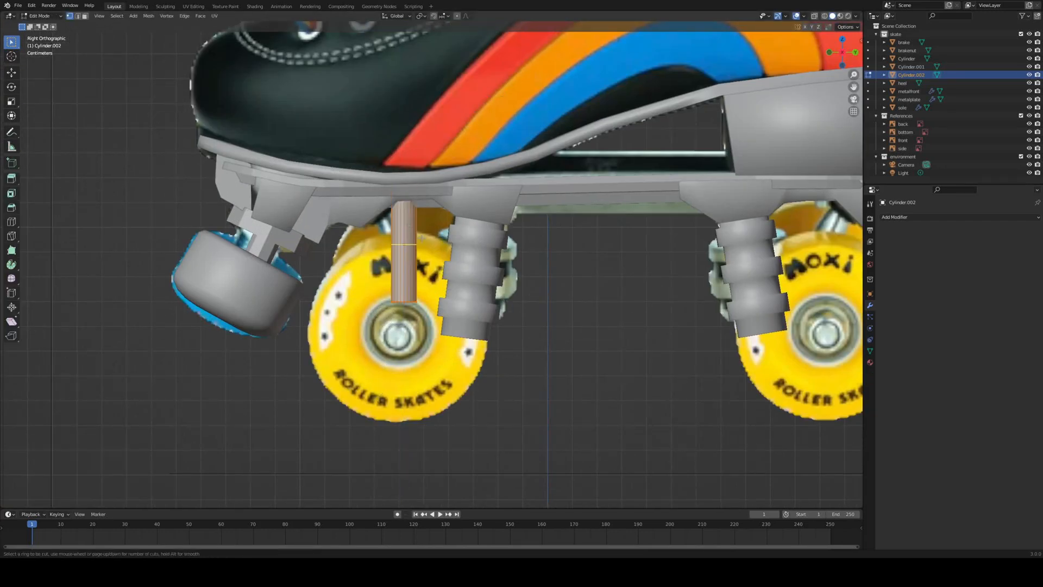
pyautogui.click(402, 251)
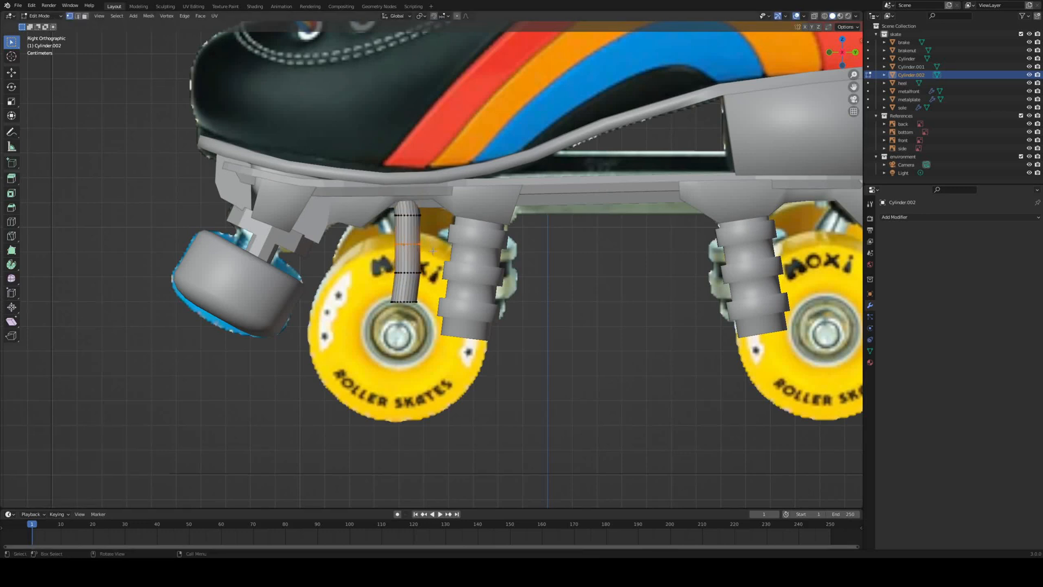
pyautogui.press('g')
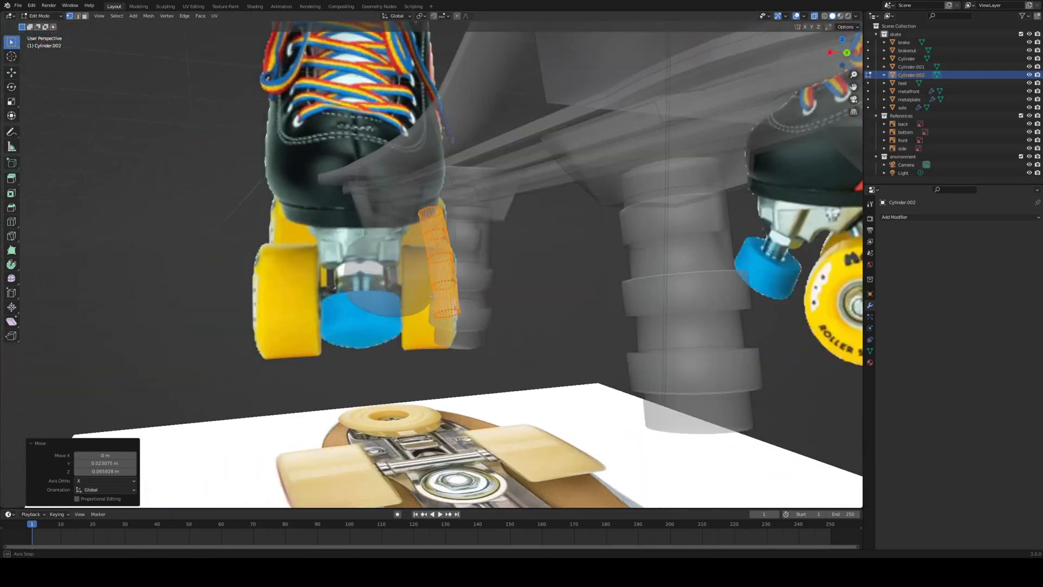
pyautogui.press('s')
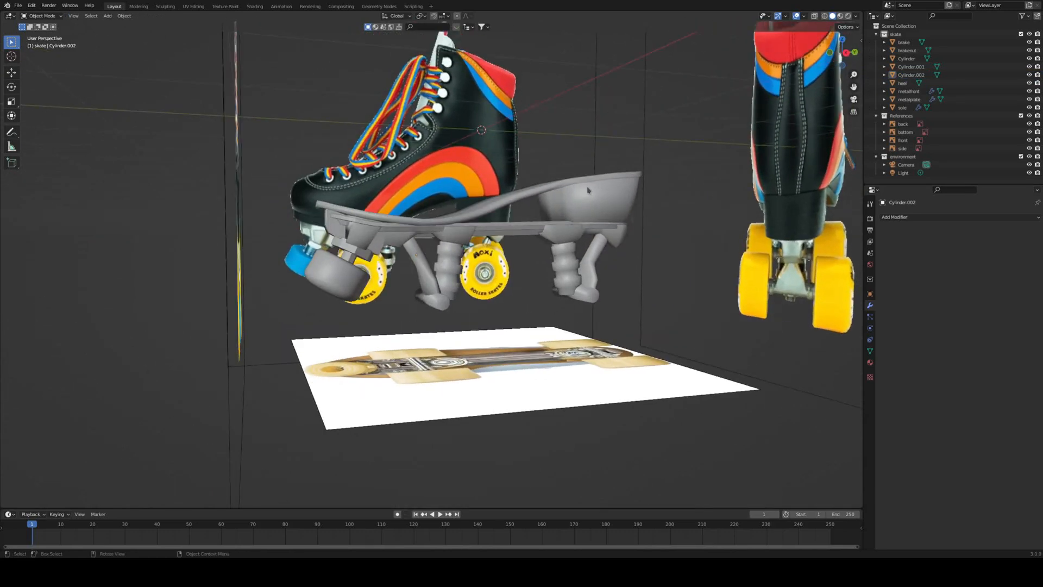
pyautogui.moveTo(629, 277)
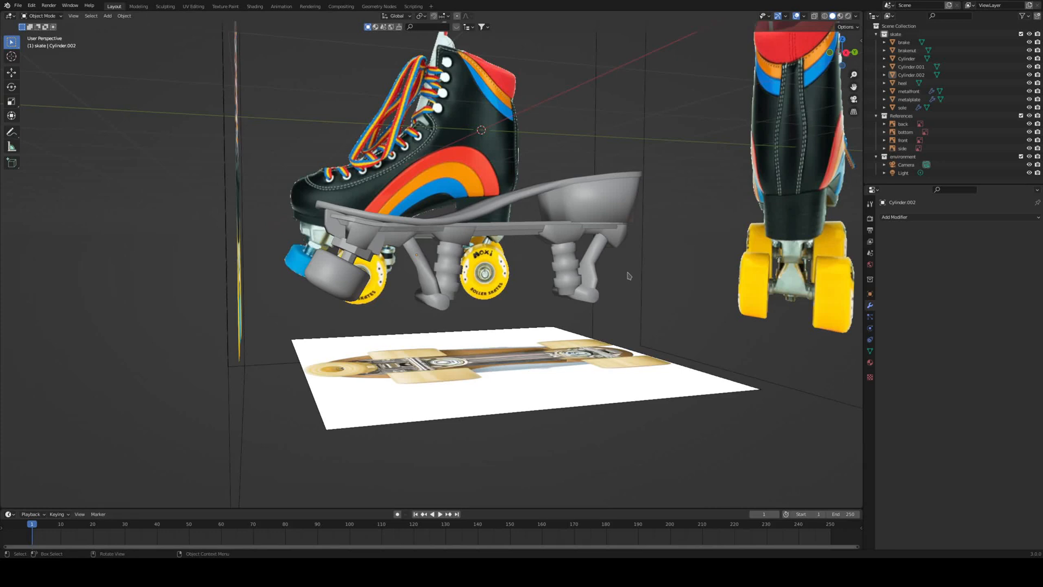
# Add Cylinder.003 rotated 90° on Y as a wheel, mirror it about brake and move it into place
pyautogui.click(107, 15)
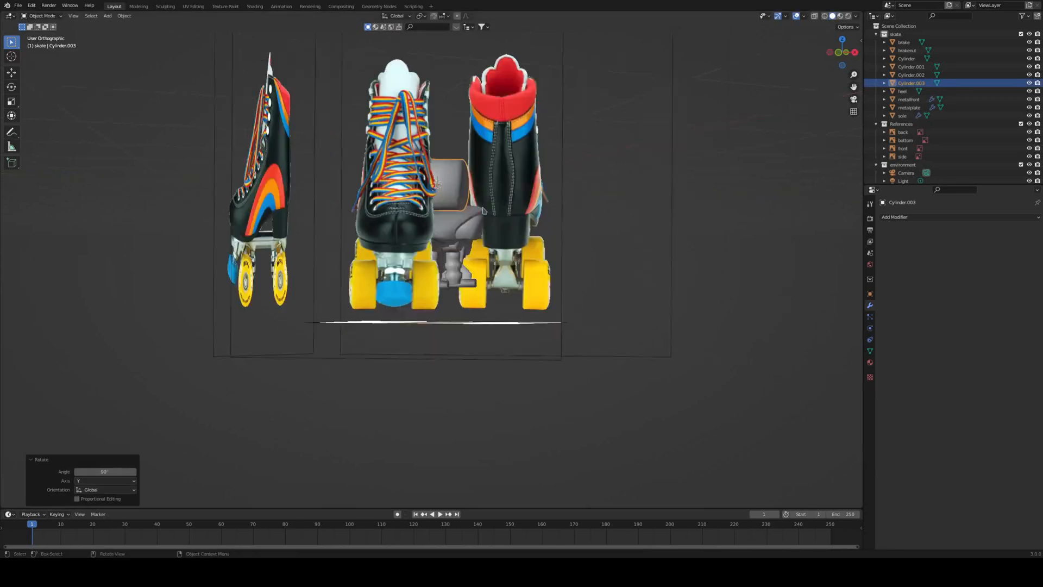
pyautogui.click(903, 148)
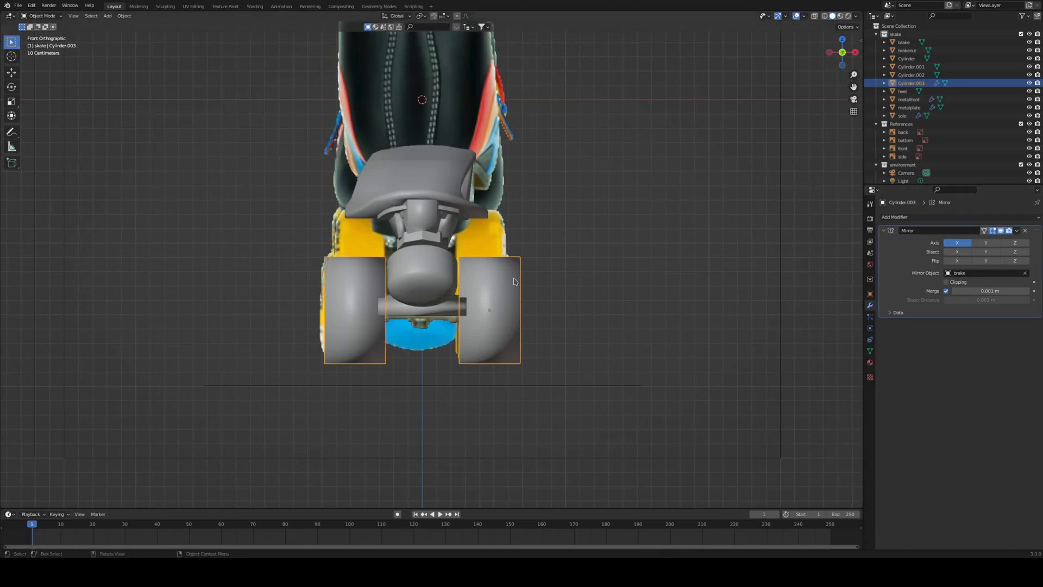
pyautogui.press('Tab')
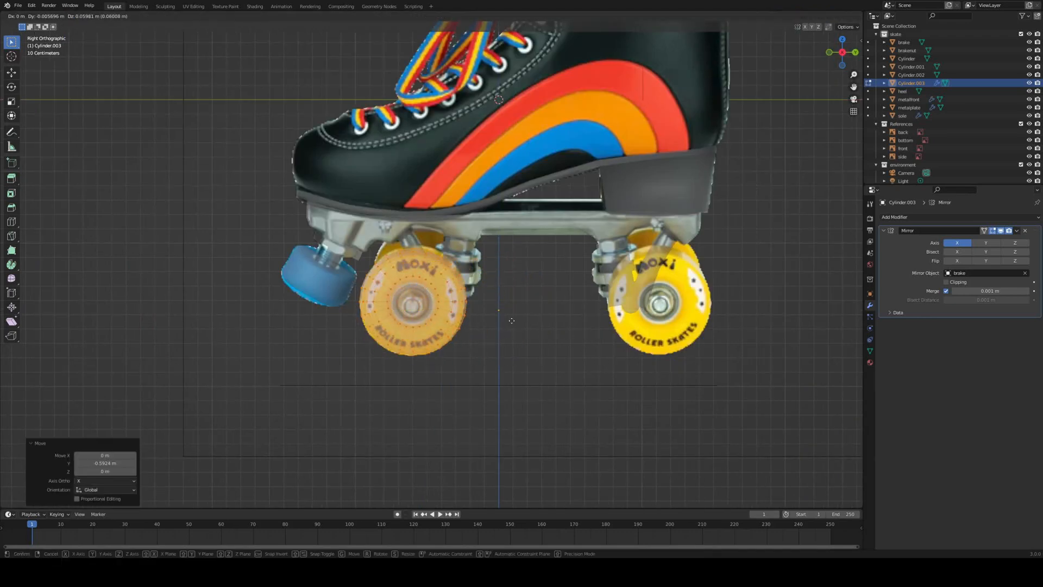
pyautogui.press('Tab')
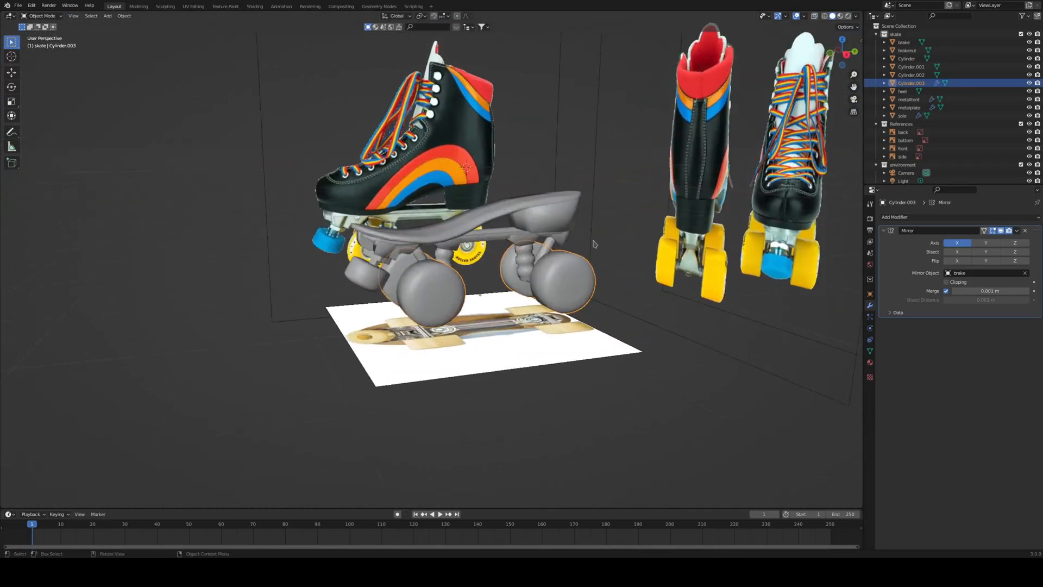
# Rename the cylinders to wheels, trucks, truckthing and truckthing2 in the Outliner
pyautogui.click(910, 75)
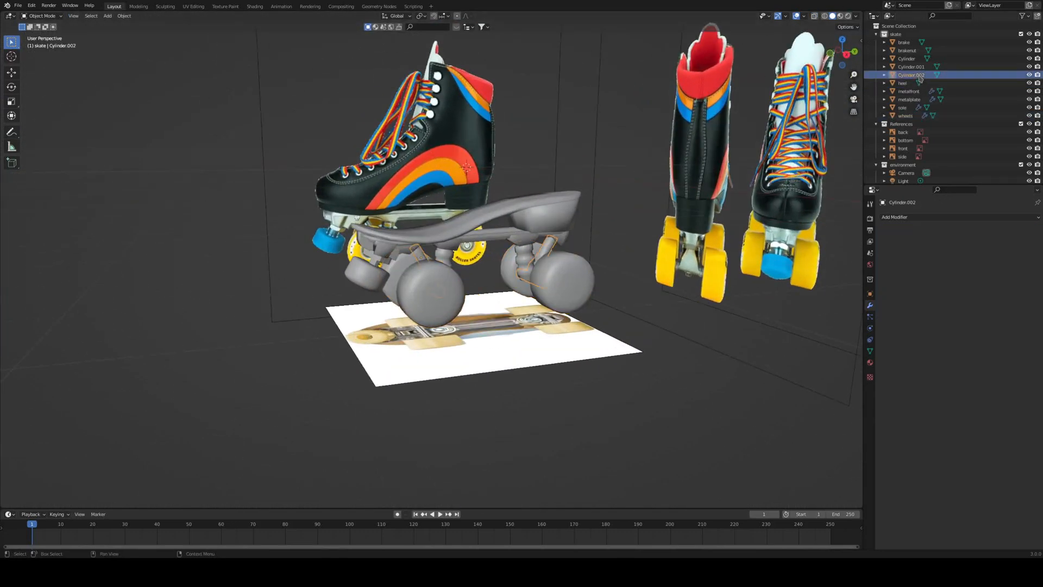
pyautogui.click(910, 66)
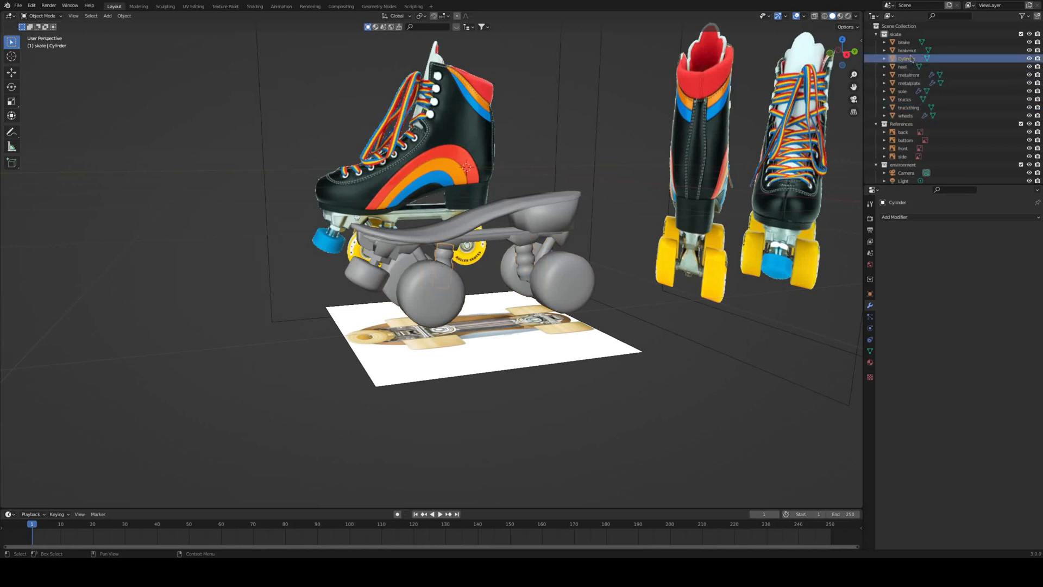
pyautogui.click(908, 108)
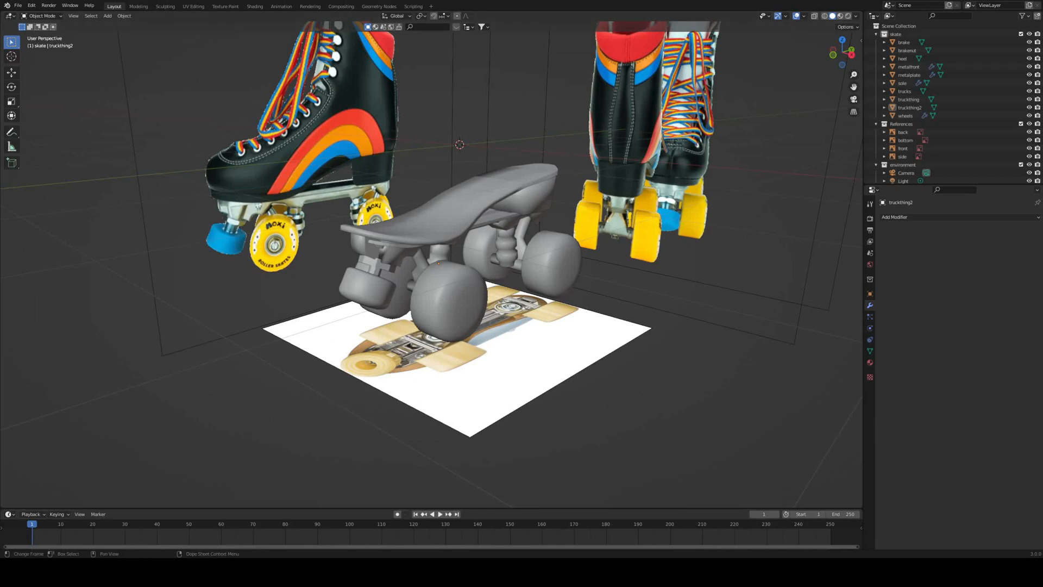
pyautogui.moveTo(567, 188)
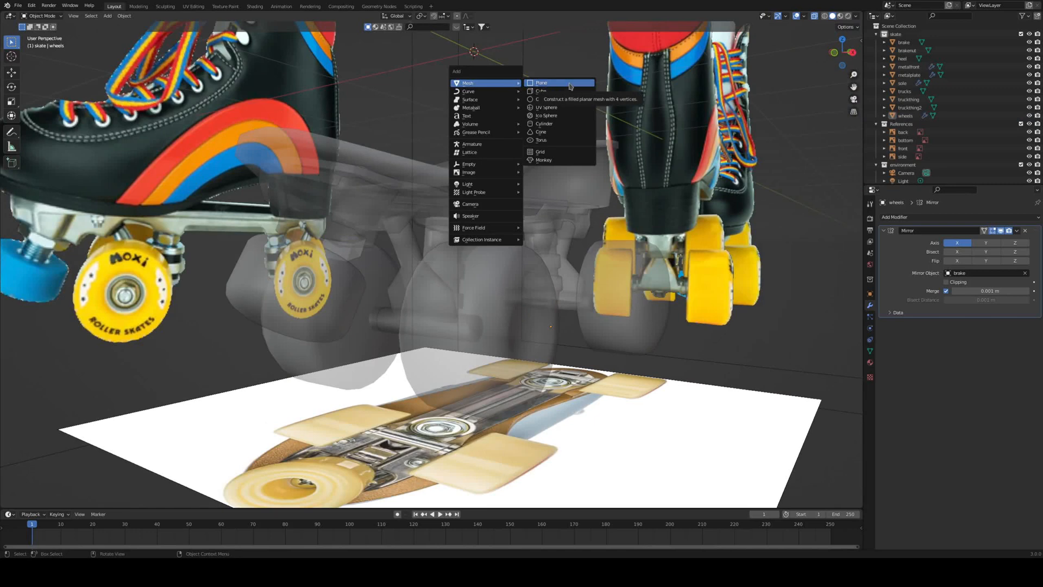
# Add a 6-vertex cylinder scaled to 0.064, turned sideways onto the front wheel hub as a hex nut
pyautogui.click(544, 123)
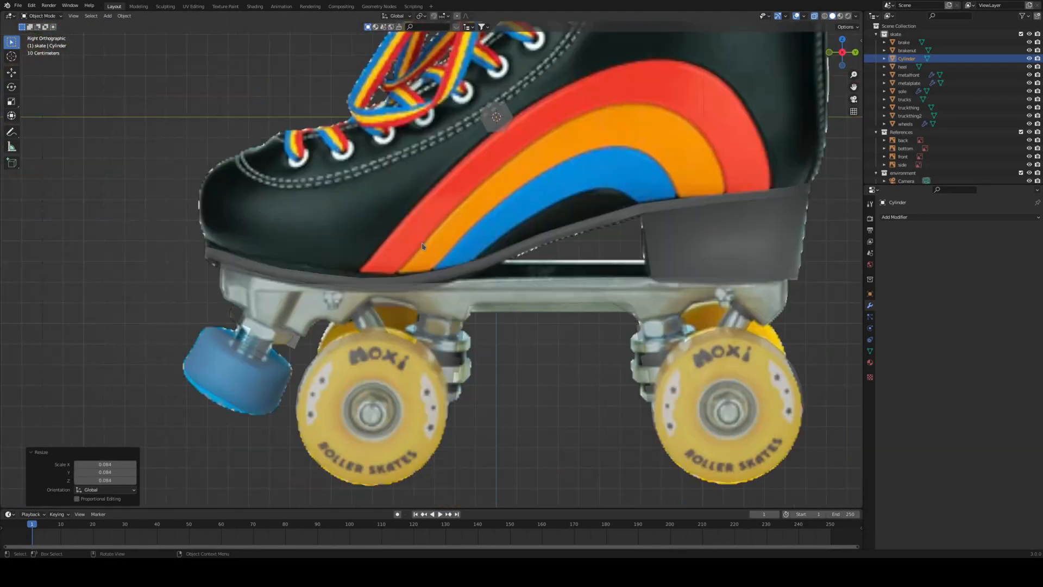
pyautogui.press('g')
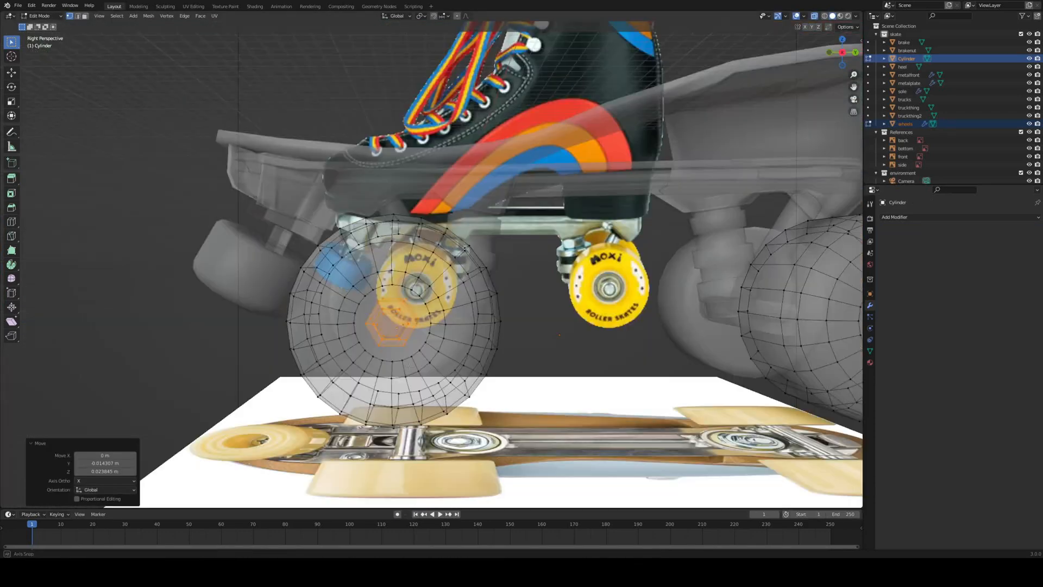
pyautogui.press('Tab')
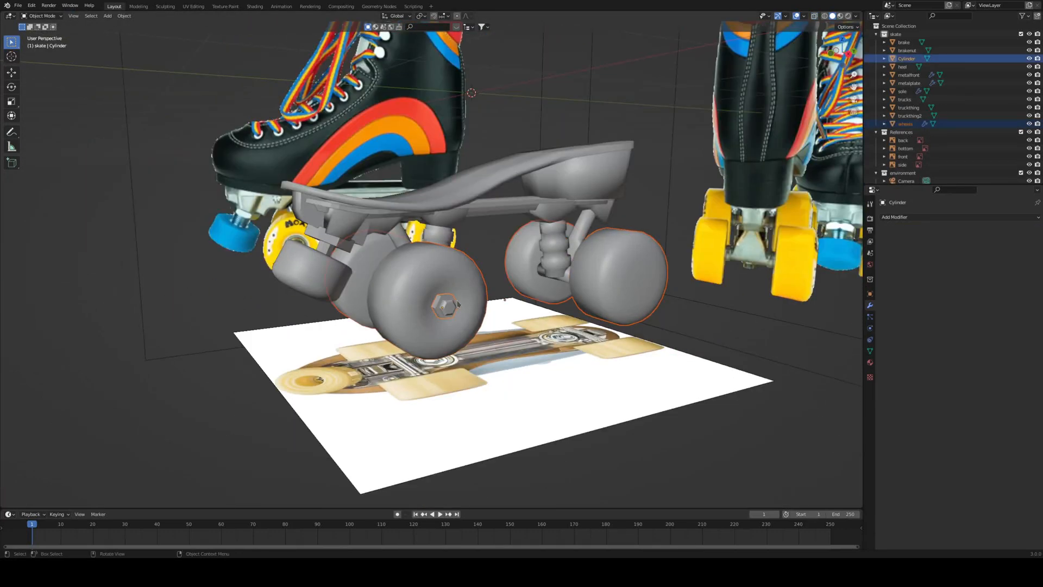
# Give the nut a Mirror modifier about brake so every wheel has one, then check the wheel mesh
pyautogui.click(895, 216)
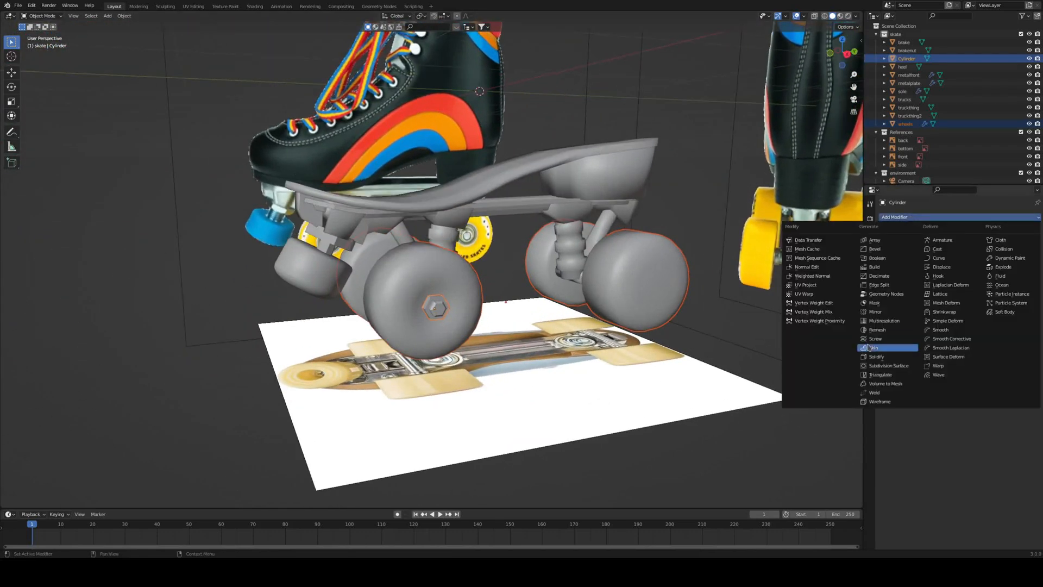
pyautogui.click(876, 312)
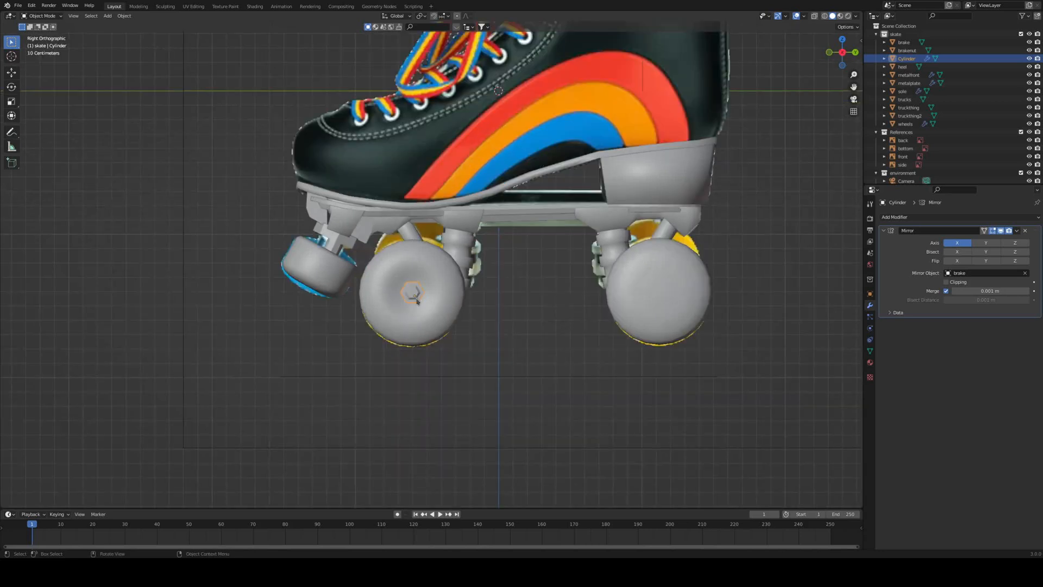
pyautogui.click(661, 291)
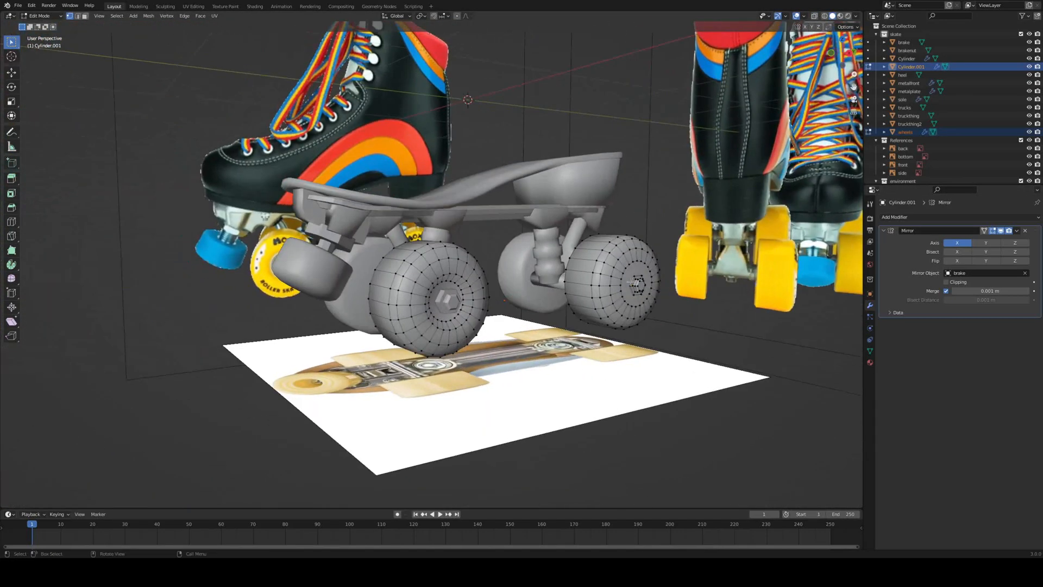
pyautogui.press('g')
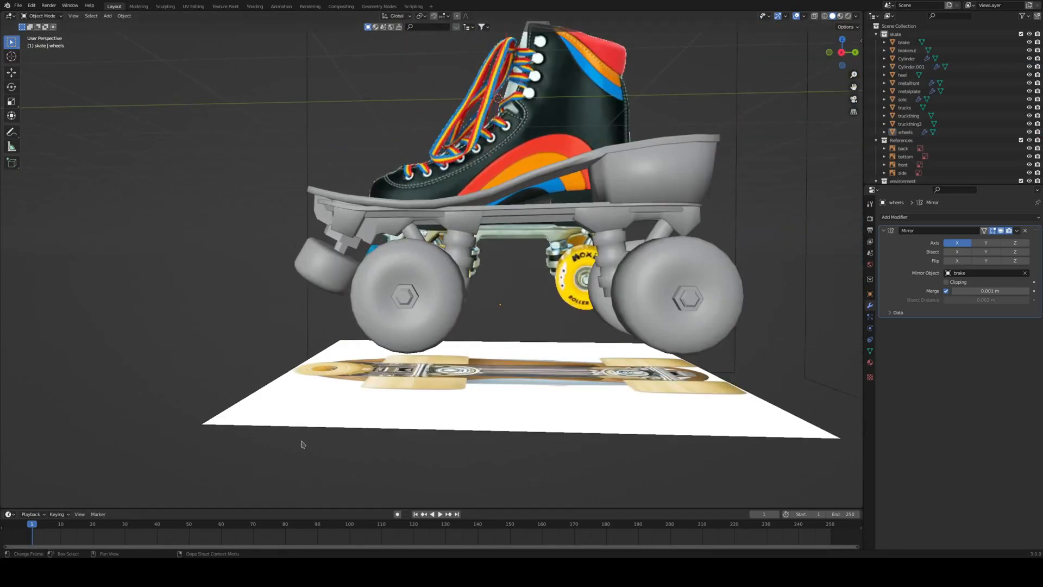
pyautogui.moveTo(308, 422)
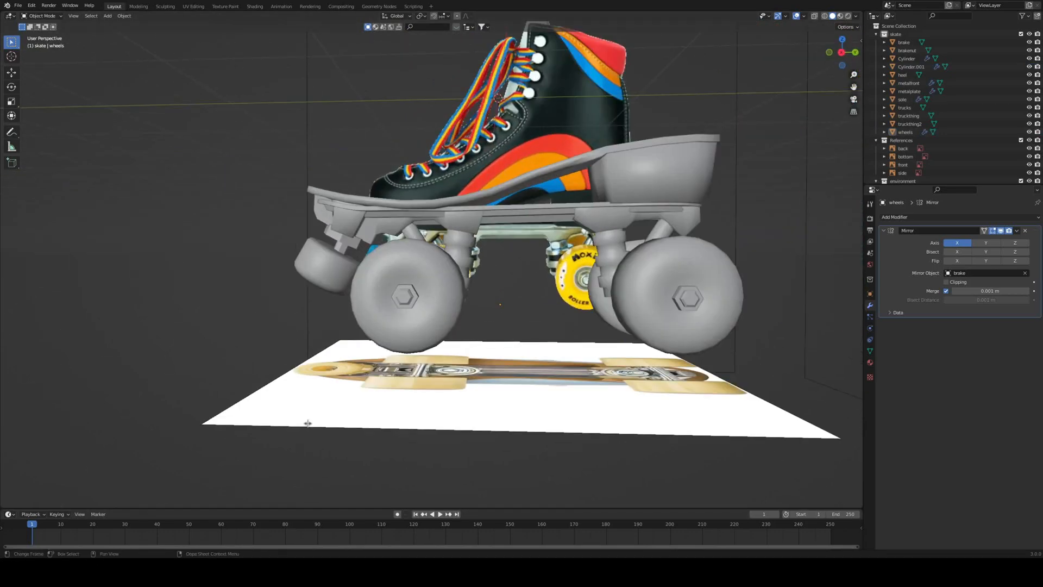